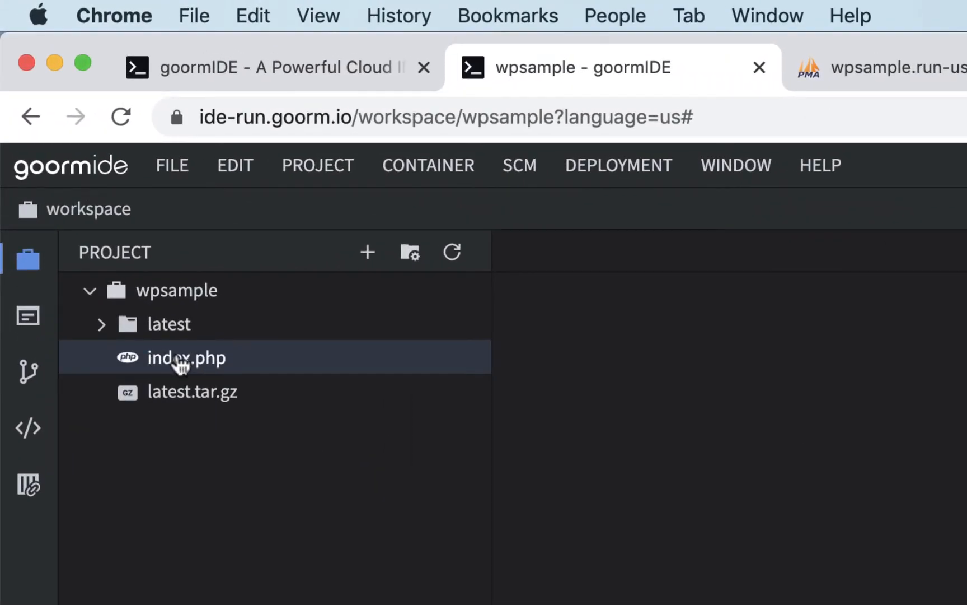
Delete index.php from the wpsample project and confirm the deletion.
right_click(185, 358)
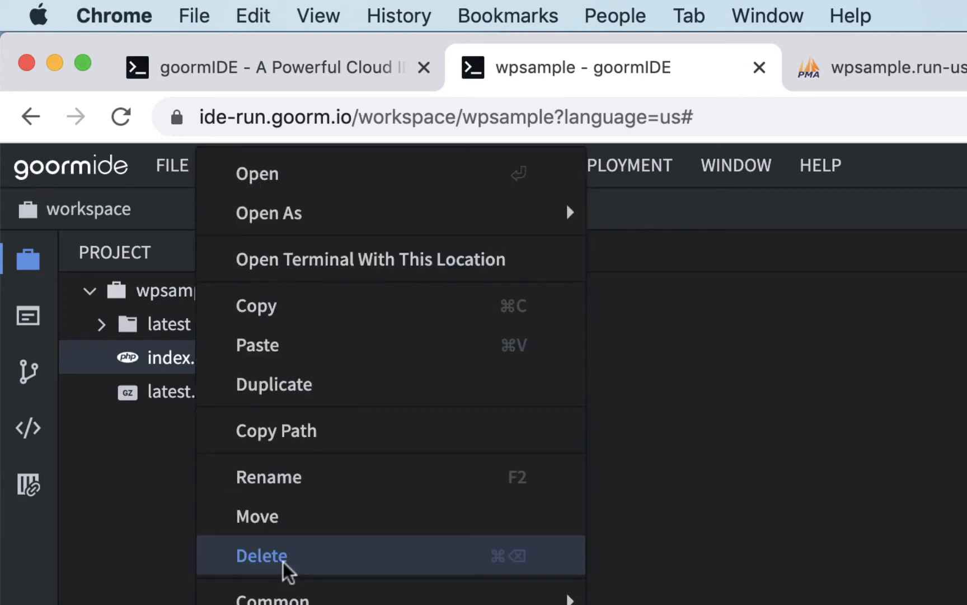
click(262, 556)
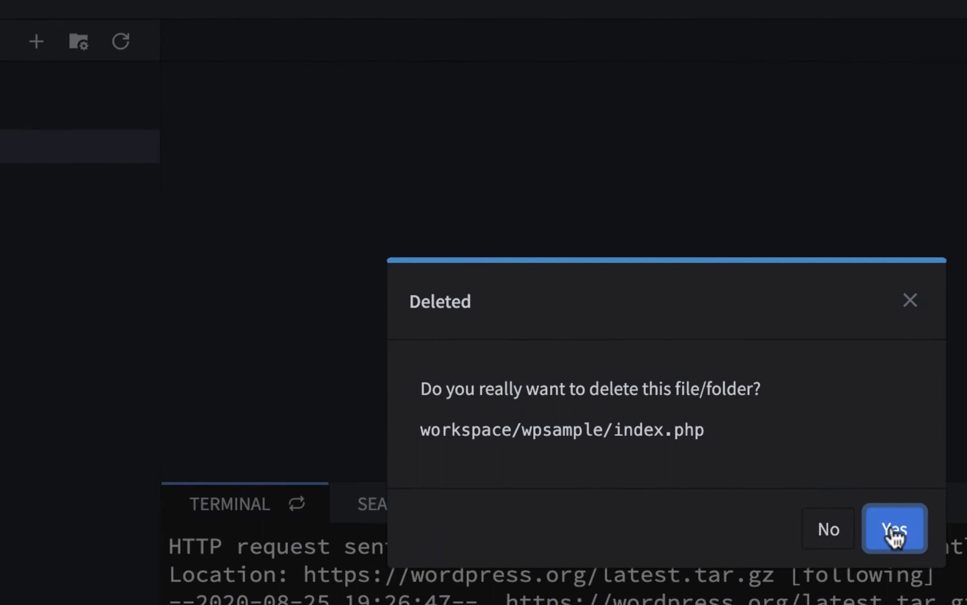
click(894, 530)
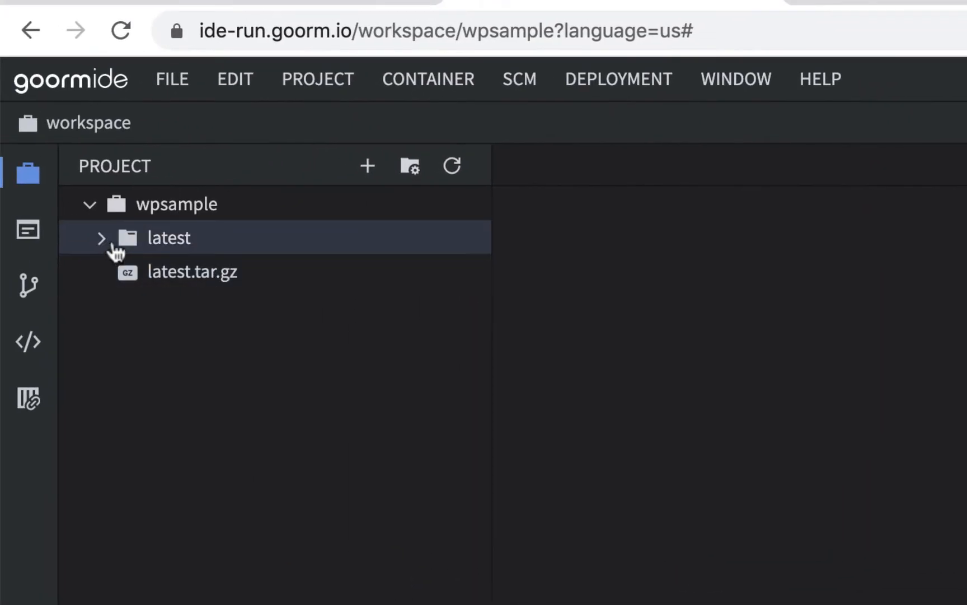
Delete the latest.tar.gz archive, leaving only the latest folder.
click(192, 271)
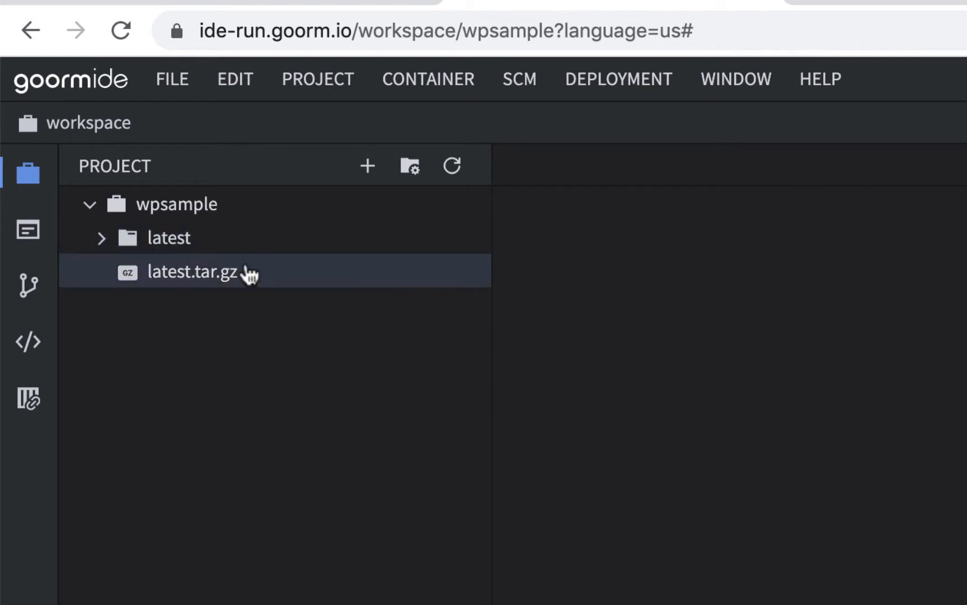
right_click(190, 272)
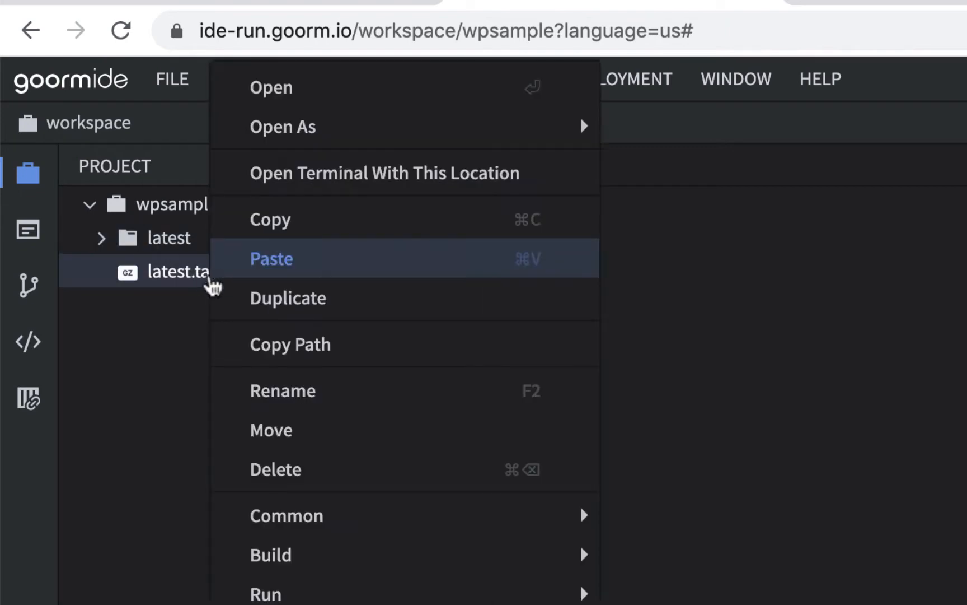
click(275, 470)
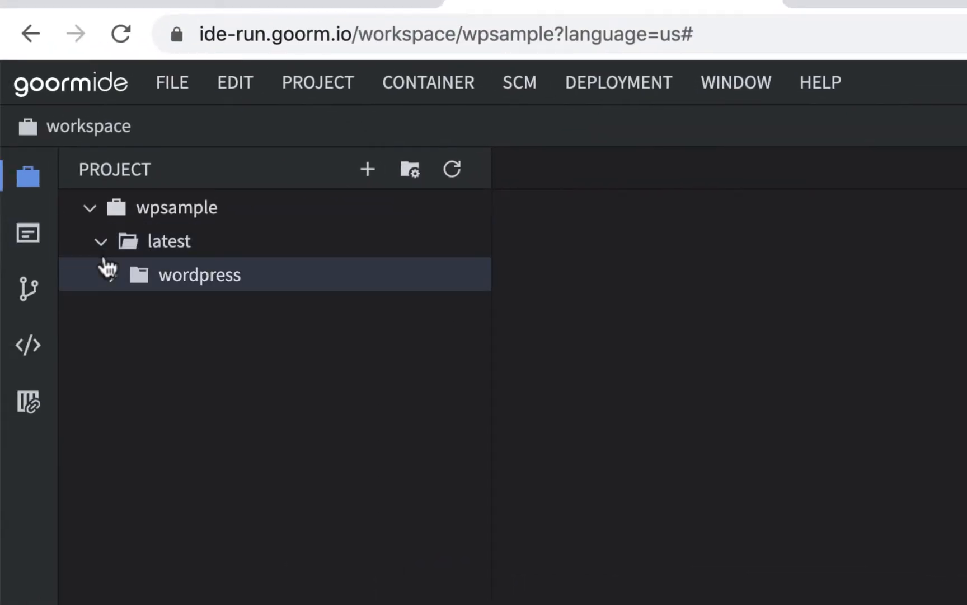
Move the files inside latest/wordpress into the wpsample root and acknowledge the Process Done notice.
click(199, 275)
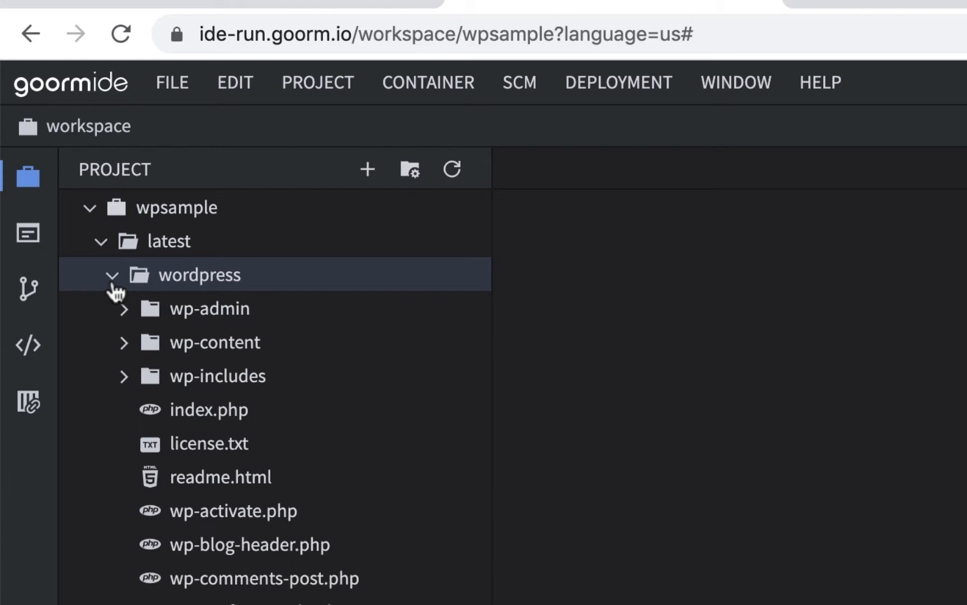
click(210, 309)
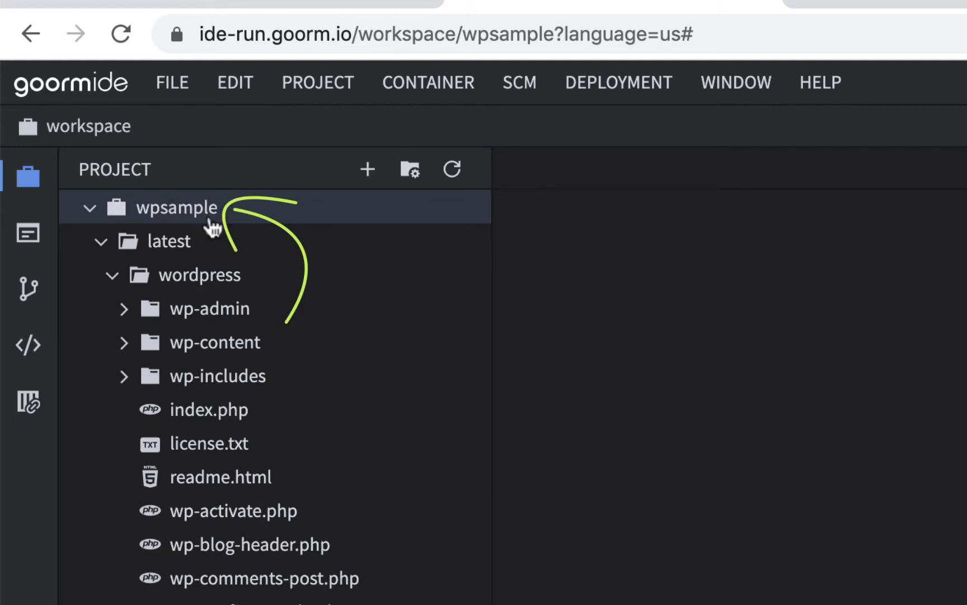
click(209, 309)
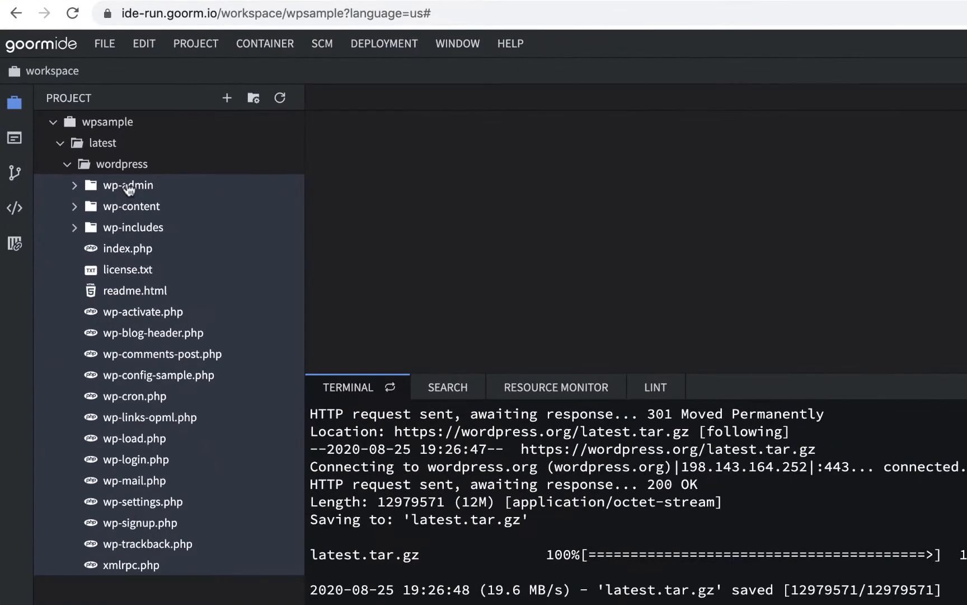
mouse_move(141, 190)
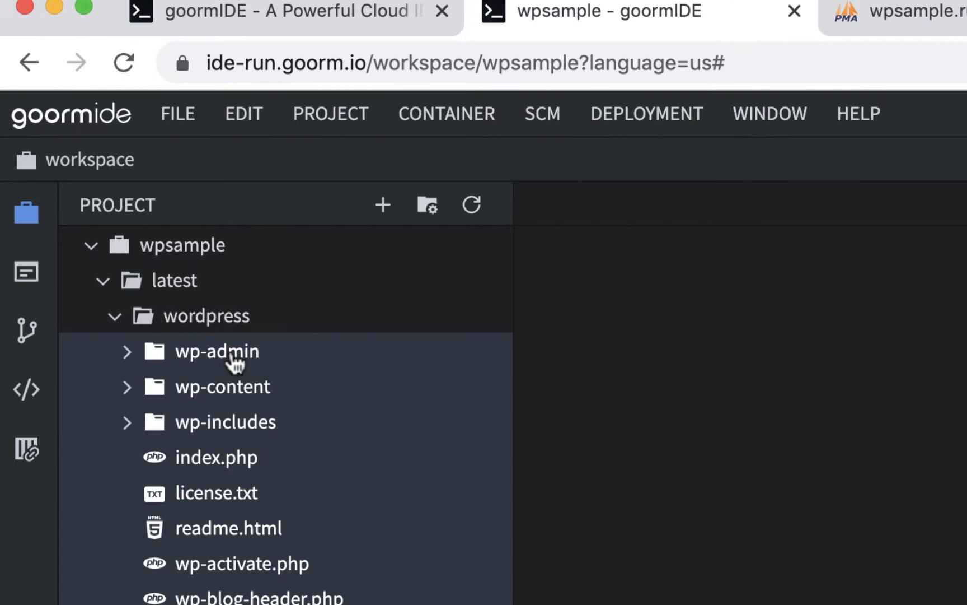
mouse_move(286, 424)
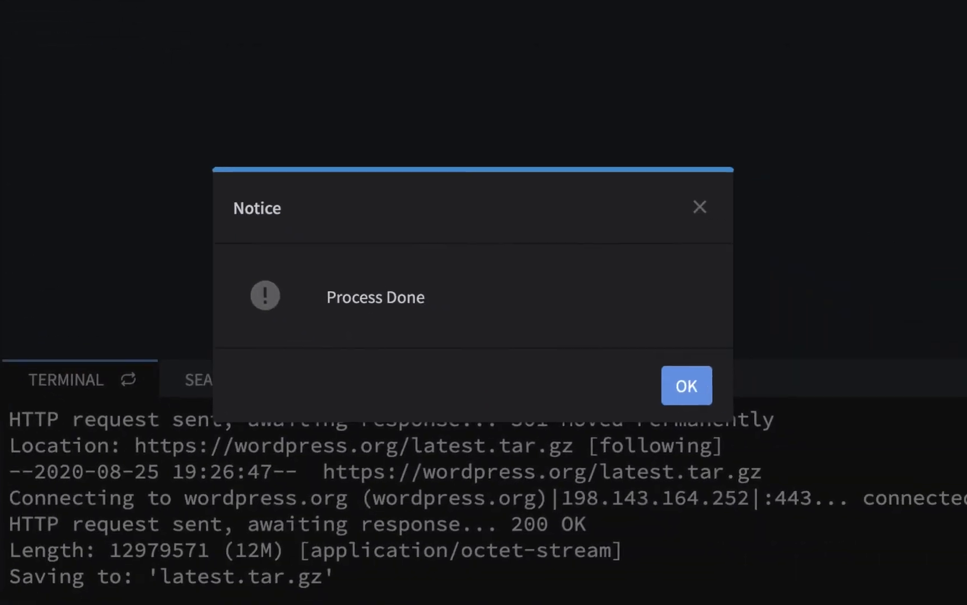
click(686, 386)
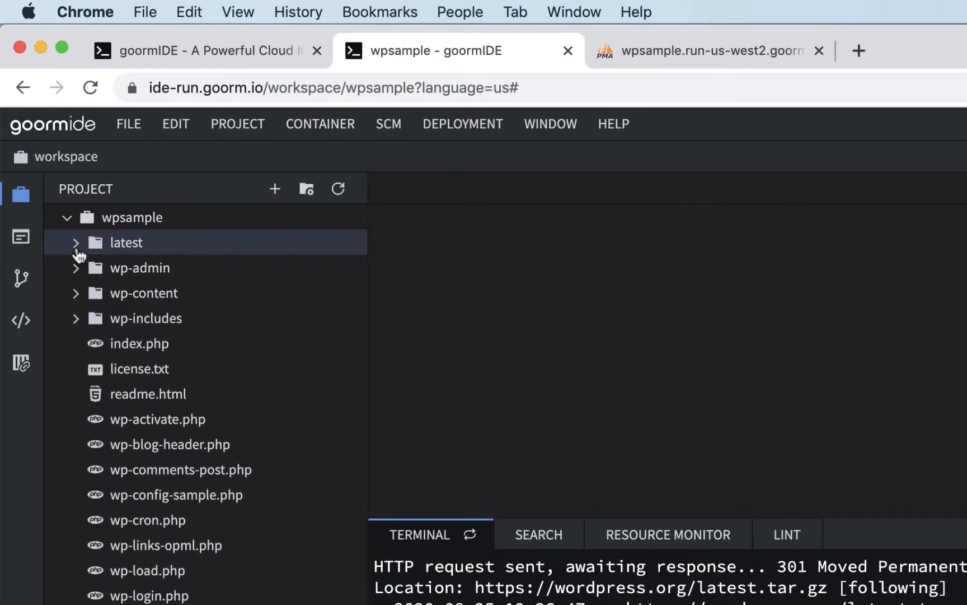
mouse_move(107, 245)
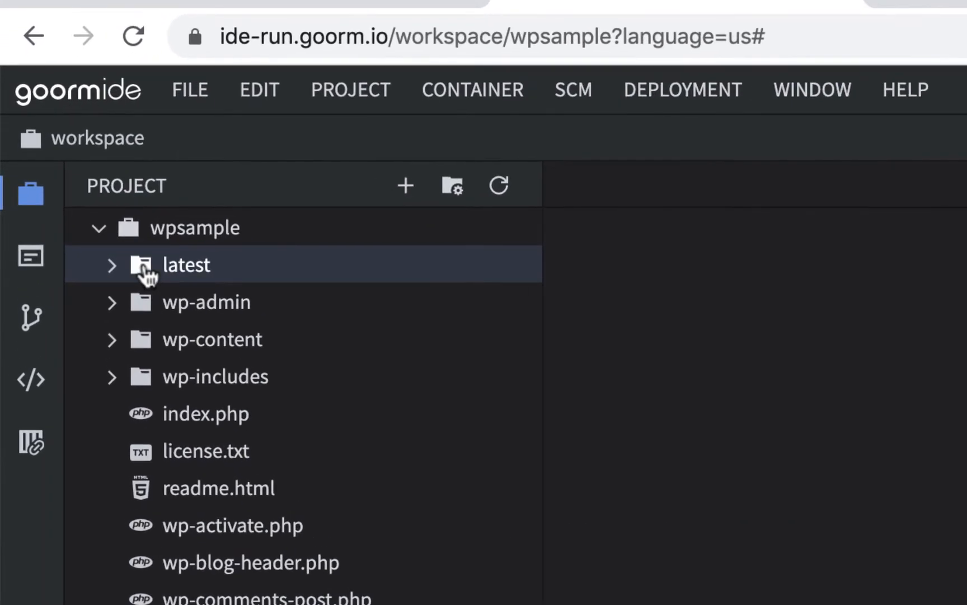
Delete the leftover latest folder and acknowledge the Process Done notice.
right_click(186, 265)
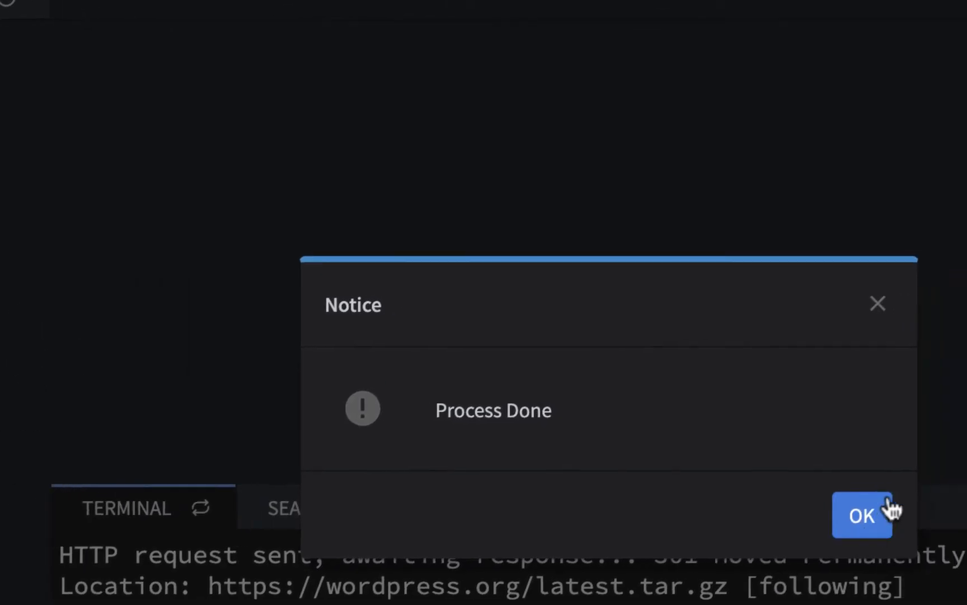
click(864, 516)
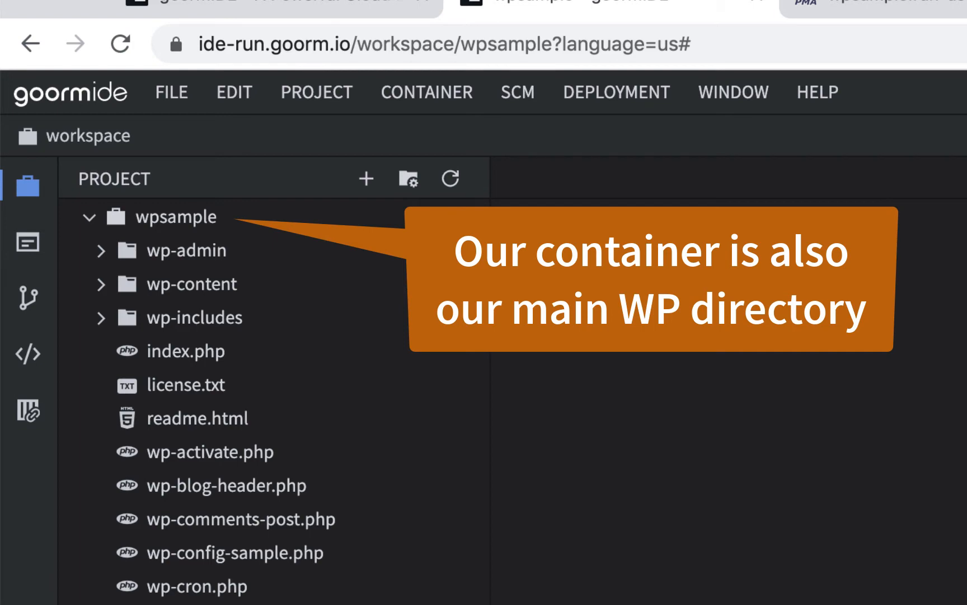
click(186, 351)
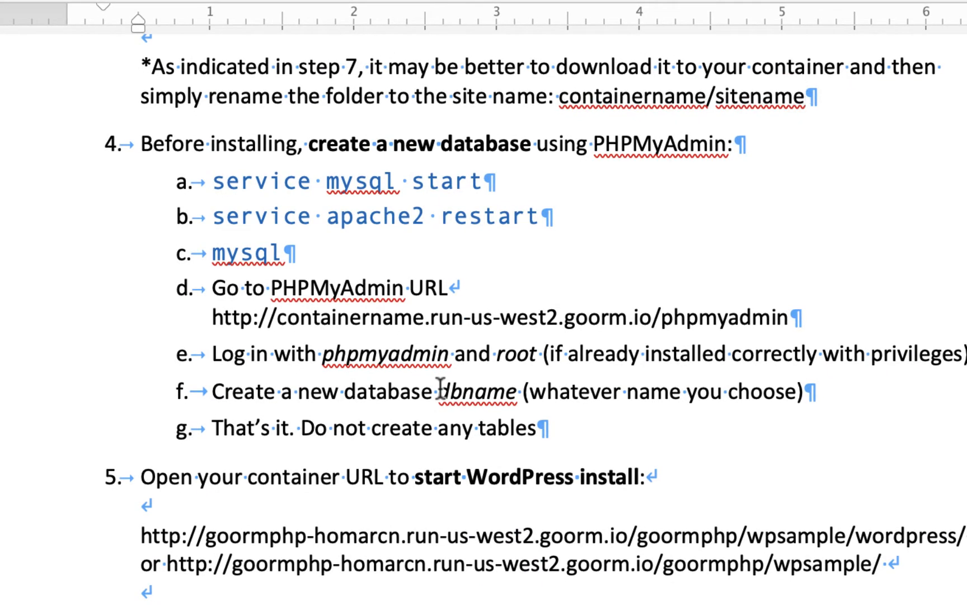
Review step 4 on creating a database in the Word notes, then return to the wpsample goormIDE tab.
click(804, 95)
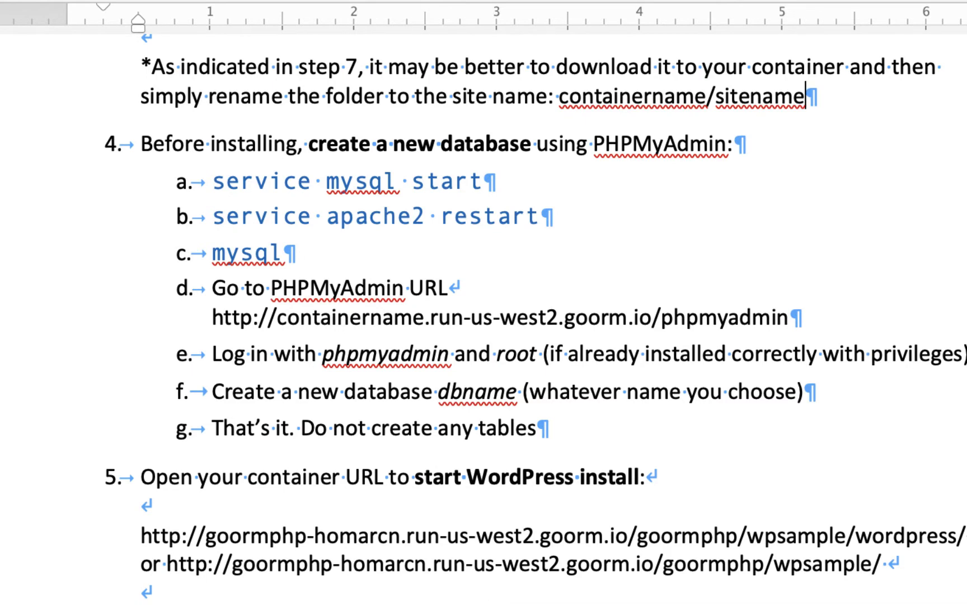
click(420, 49)
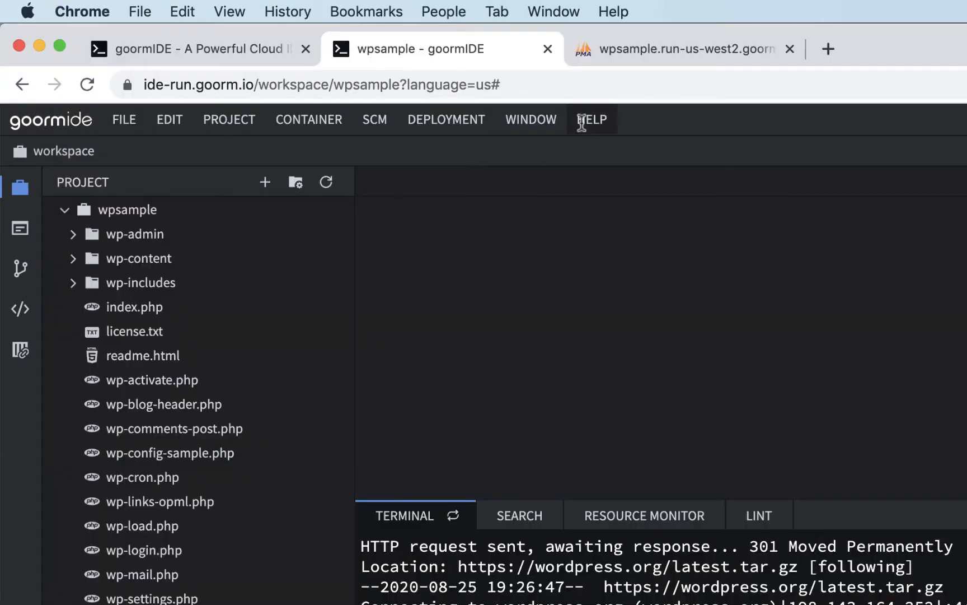
In phpMyAdmin, create a new database named wpsample.
click(678, 50)
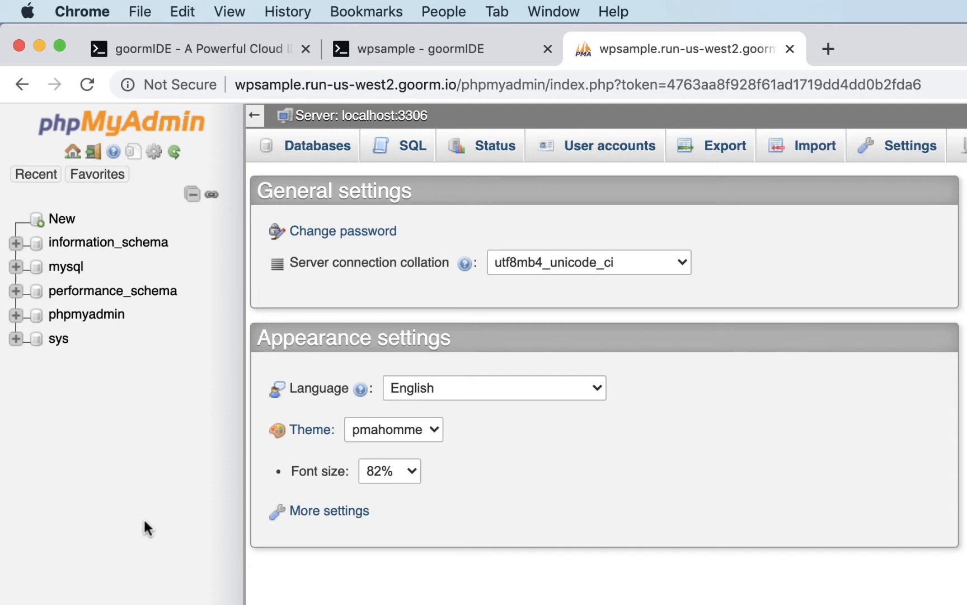
click(317, 145)
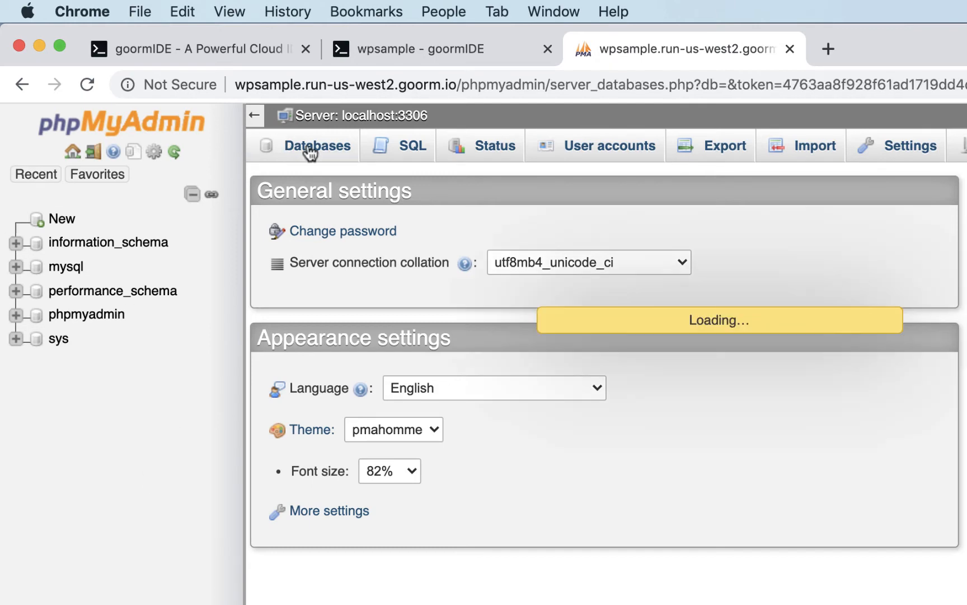
click(318, 146)
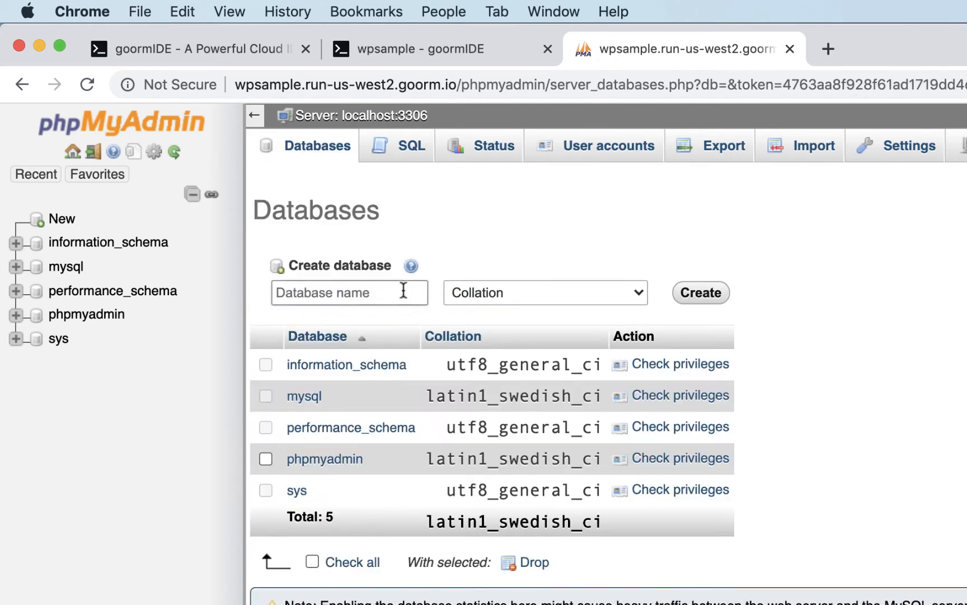
text(wpsample)
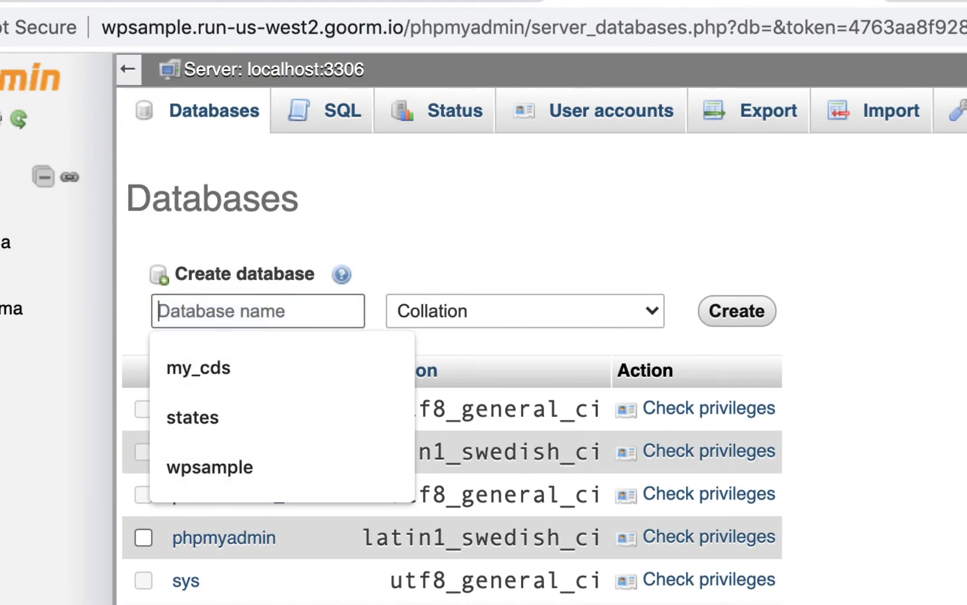
click(210, 467)
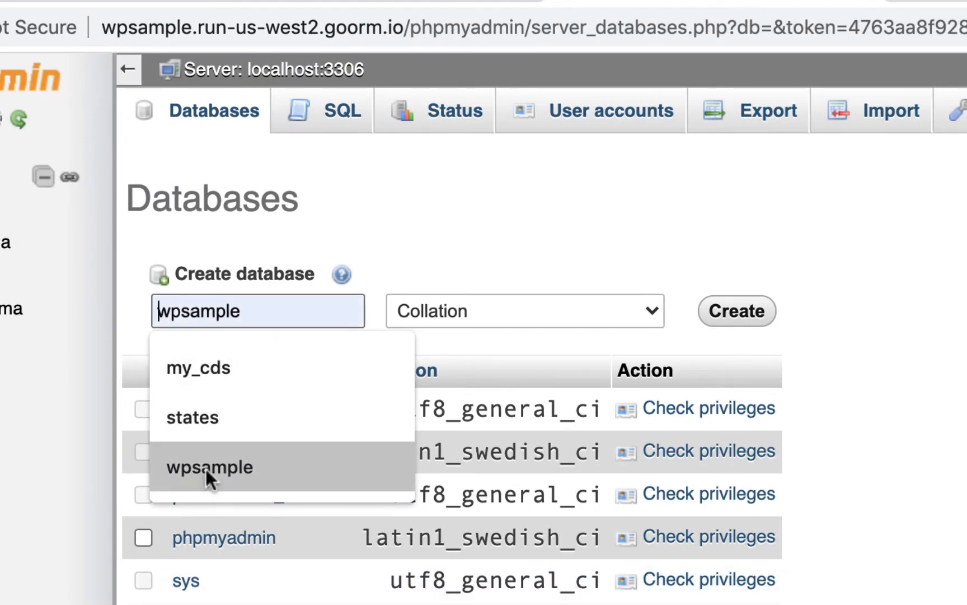
click(210, 467)
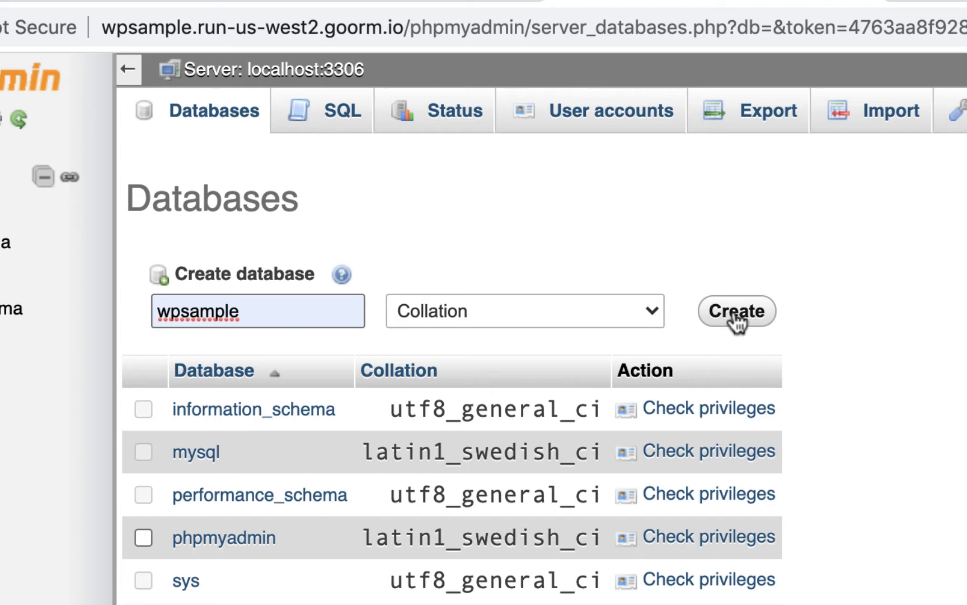
Select the wpsample database and bring up its SQL query editor.
click(737, 312)
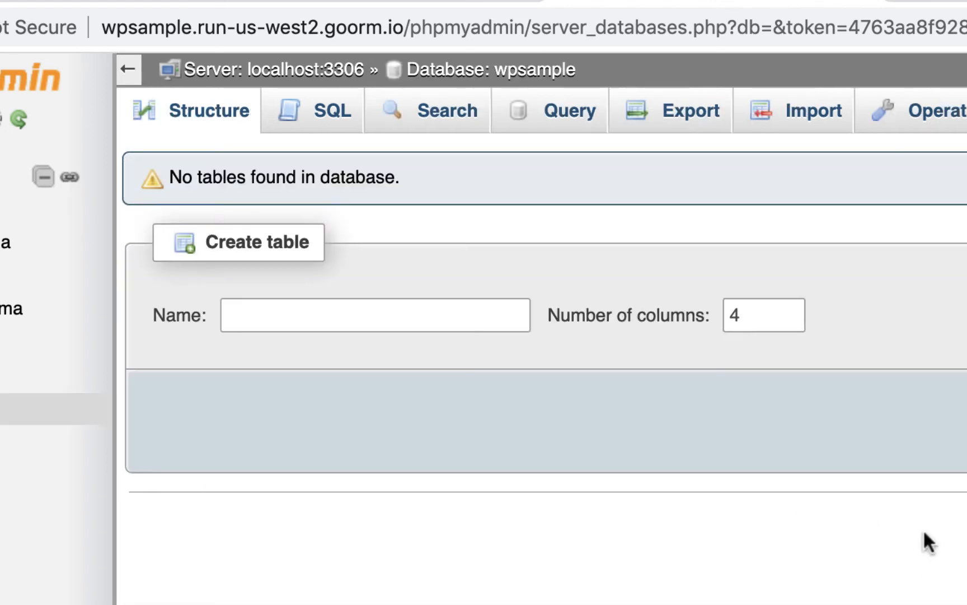
mouse_move(291, 150)
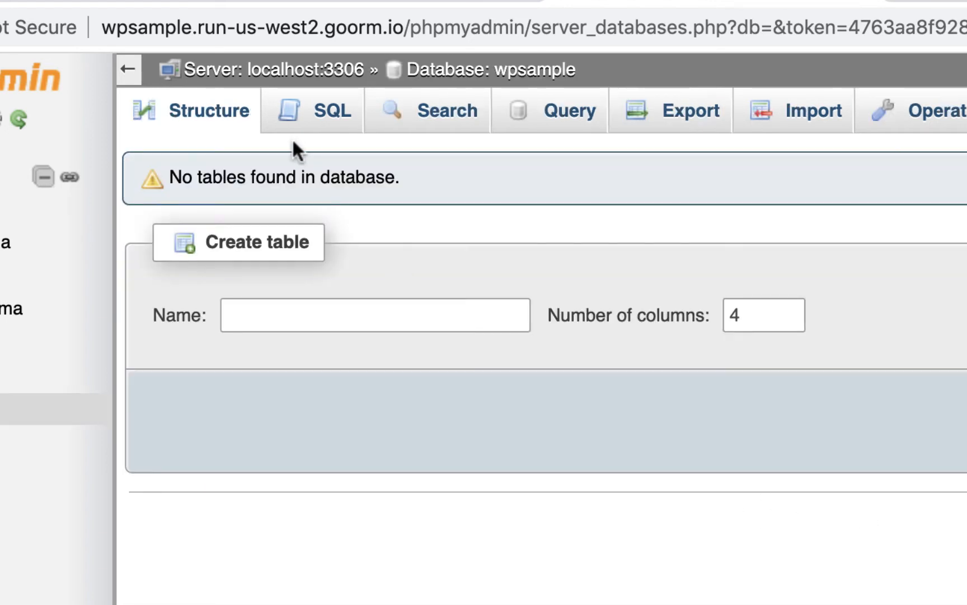
click(331, 110)
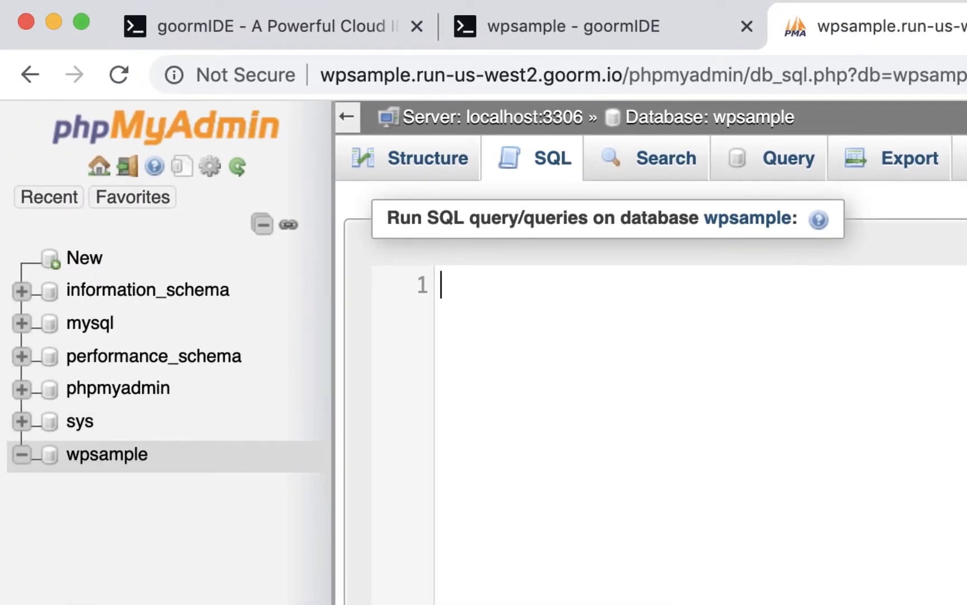
From the wpsample workspace's PROJECT menu, choose Running URL and Port.
click(571, 27)
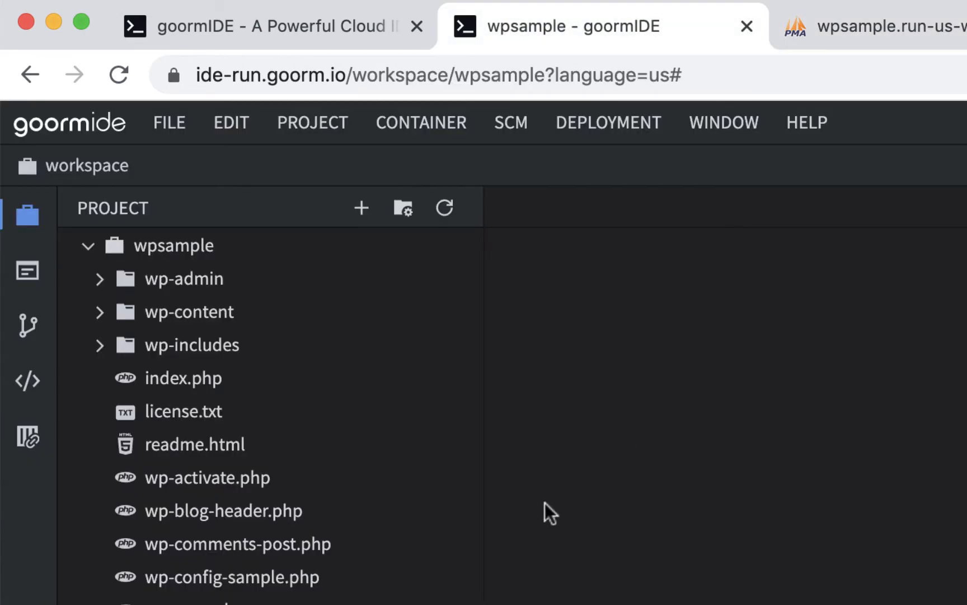
click(184, 379)
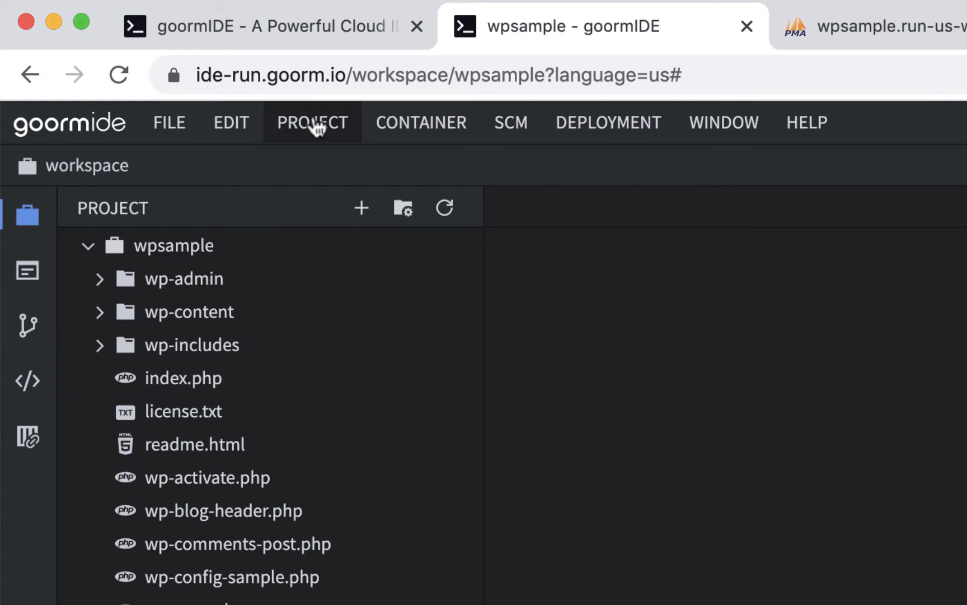
click(314, 123)
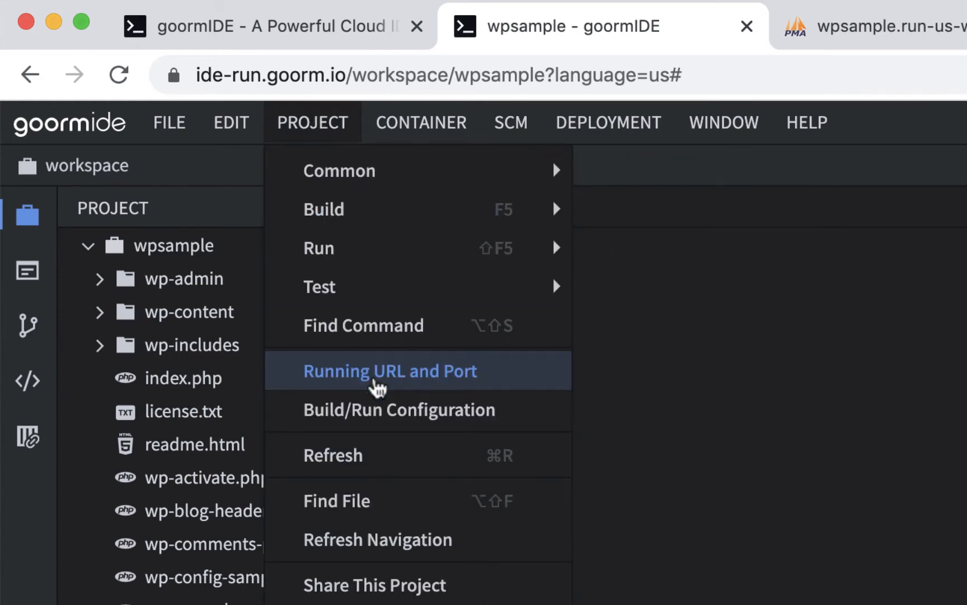
click(390, 371)
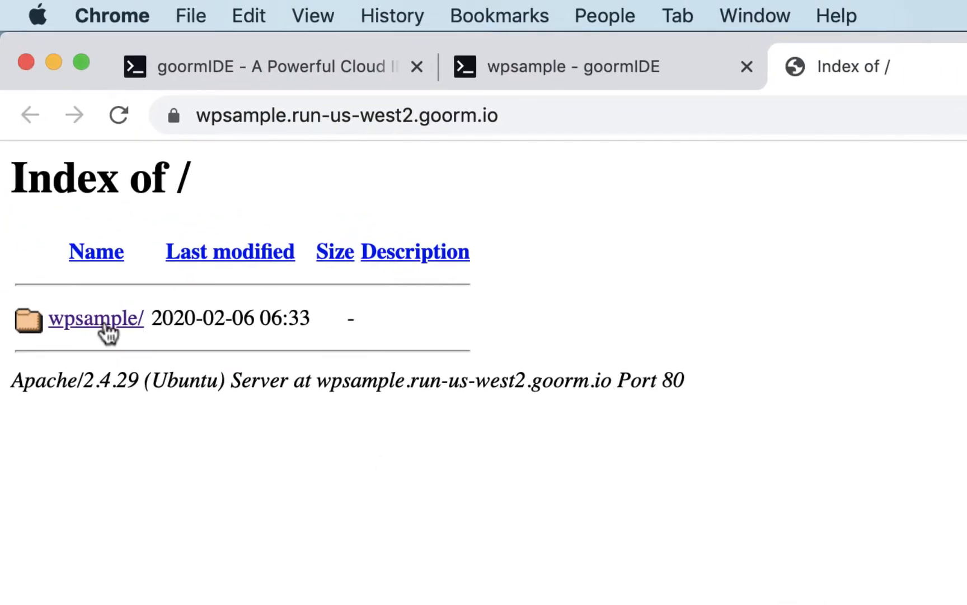
Follow the wpsample/ link on the Index of / page to reach the WordPress setup welcome.
click(96, 318)
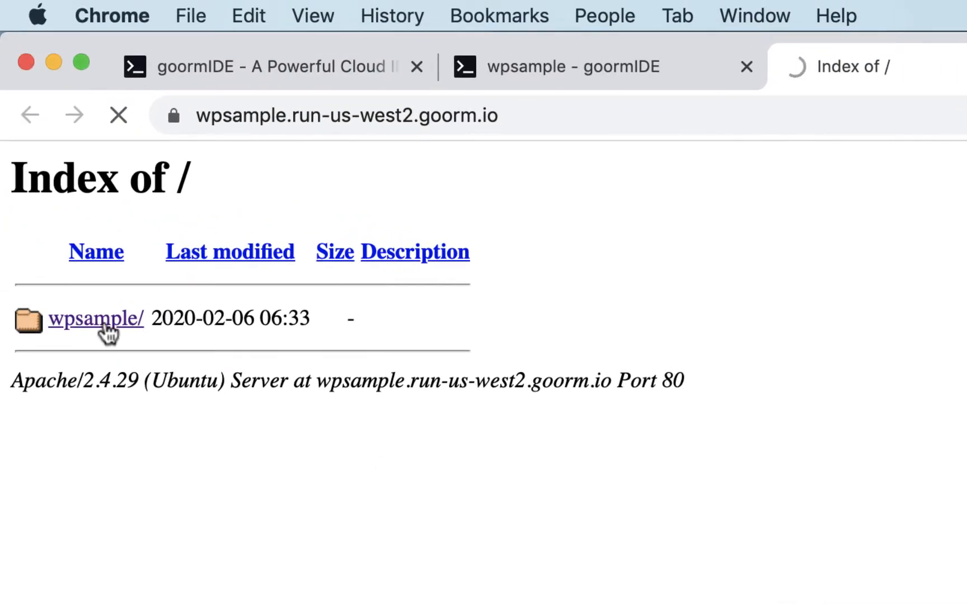
click(95, 318)
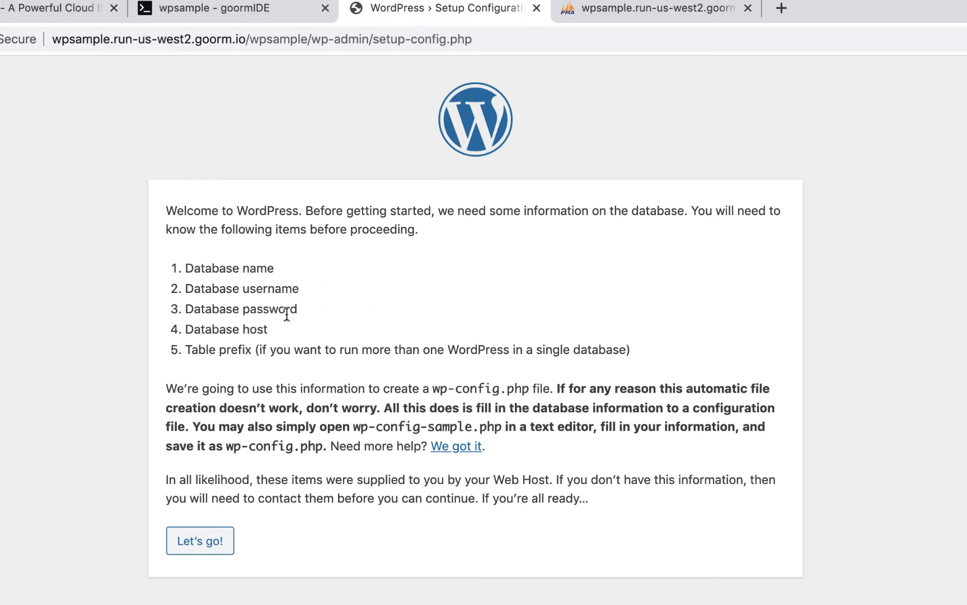
mouse_move(369, 388)
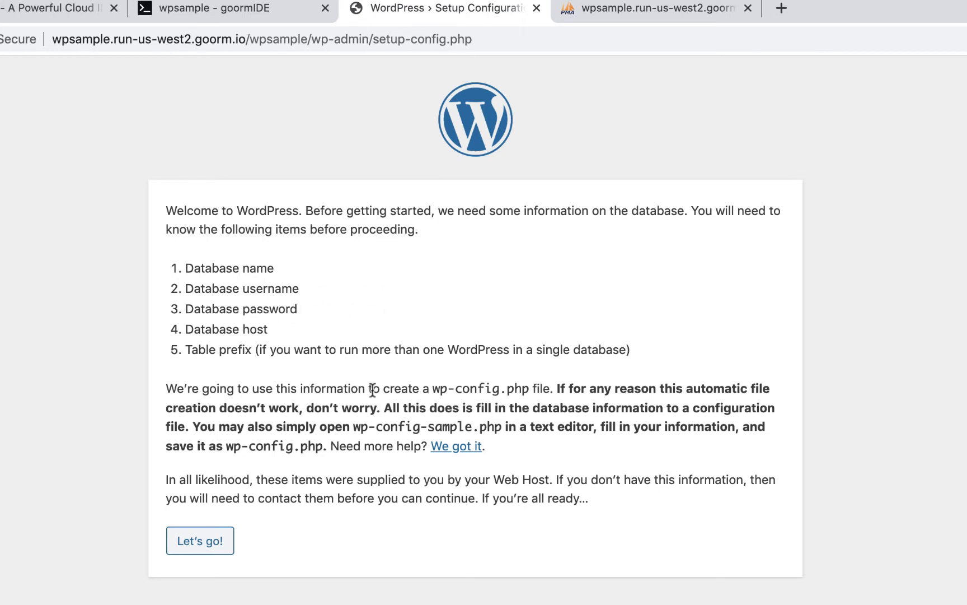
mouse_move(324, 514)
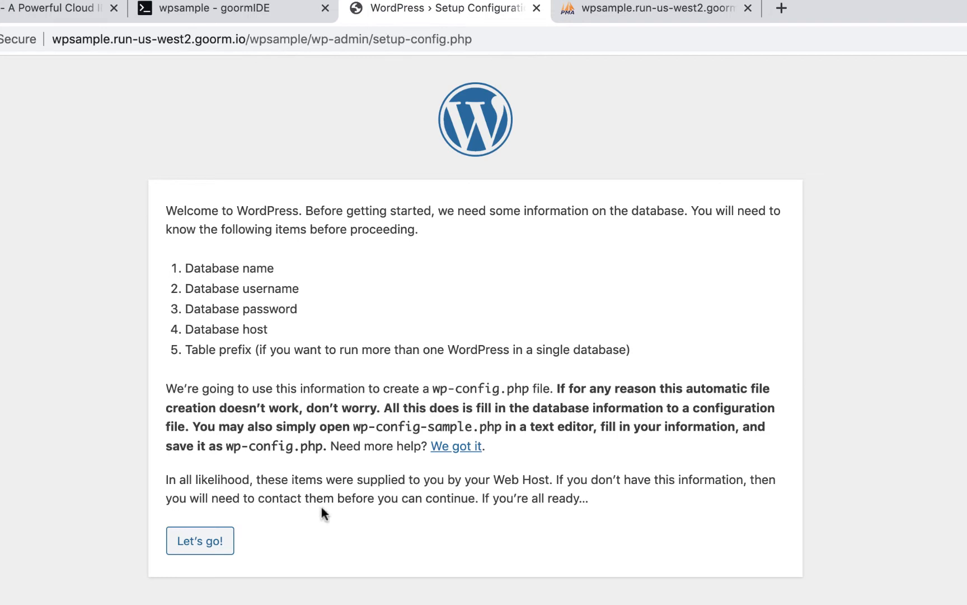
click(199, 541)
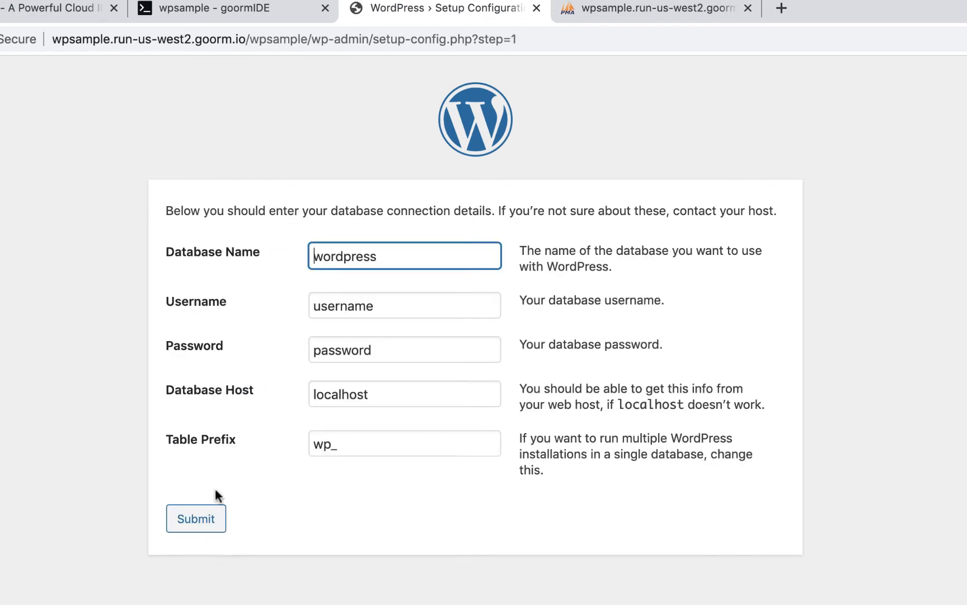
double_click(346, 255)
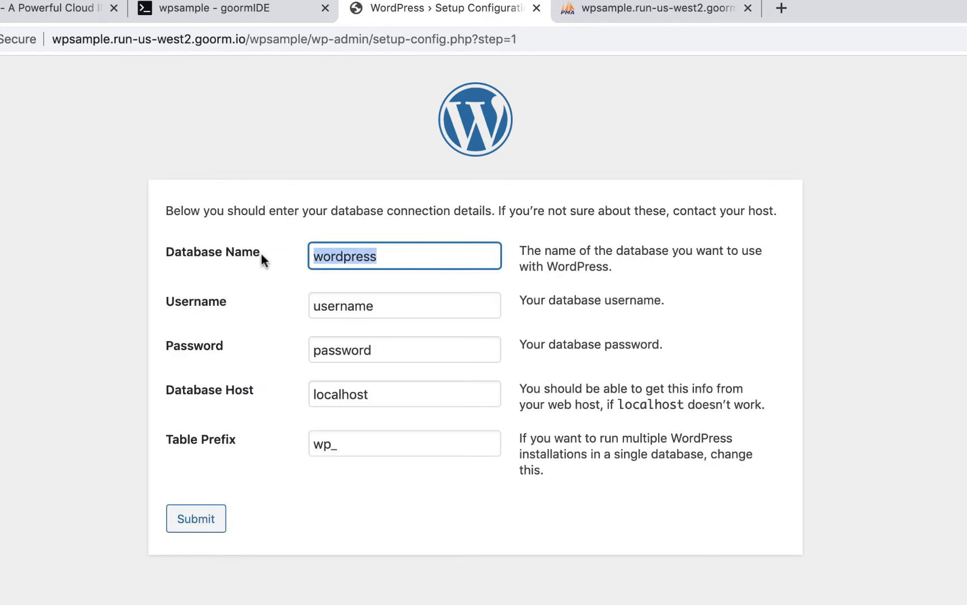
text(wpsamp)
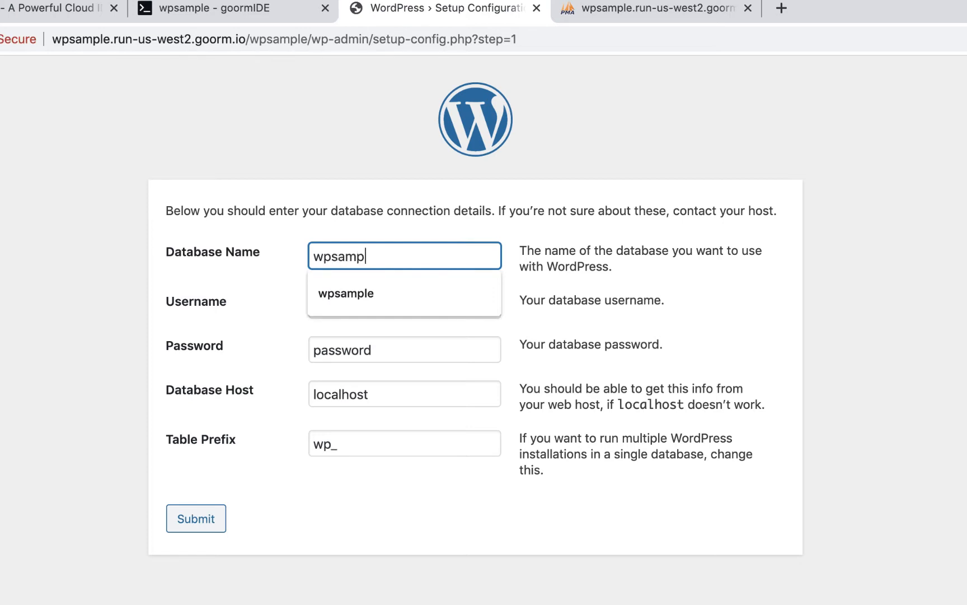
click(346, 294)
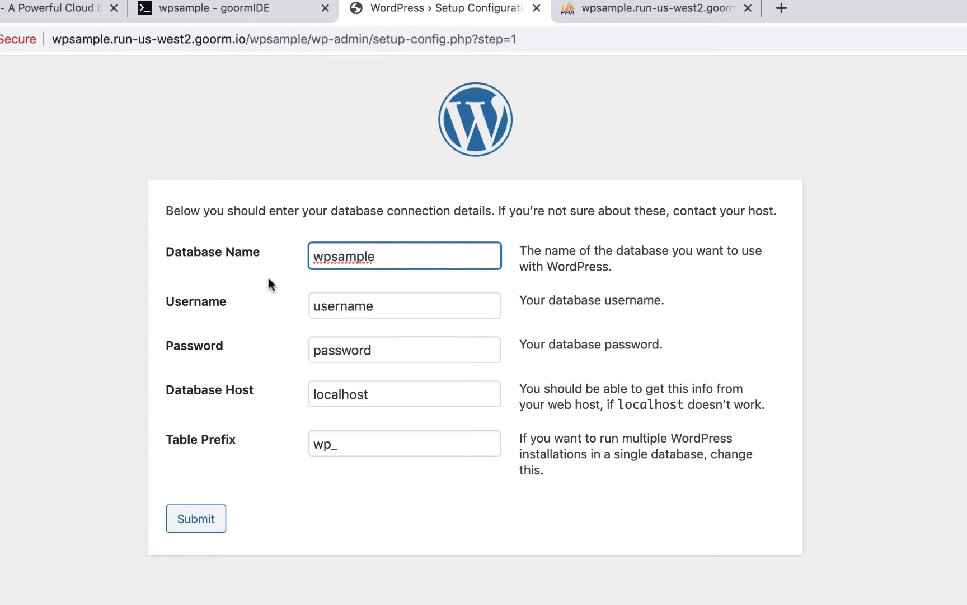
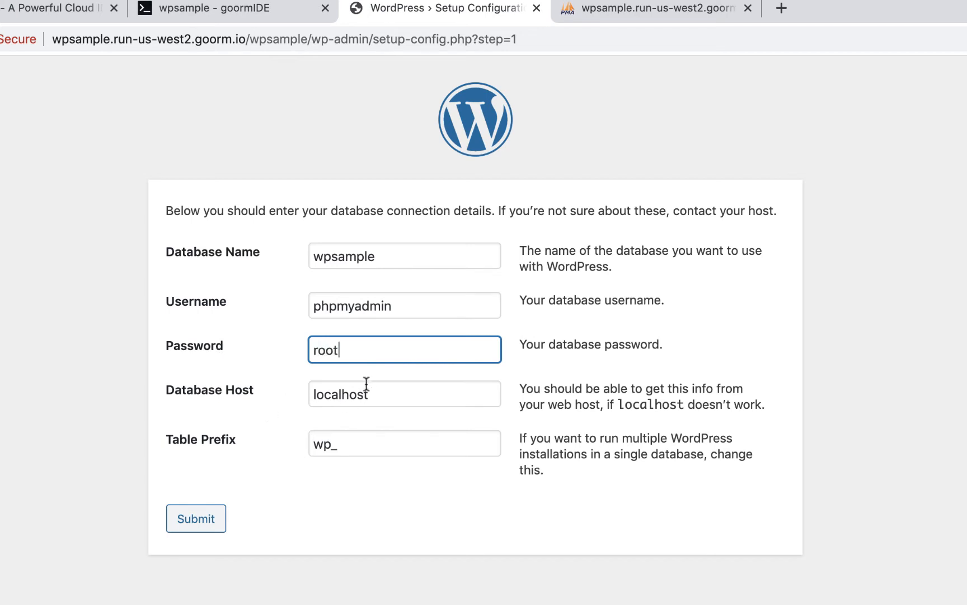
mouse_move(288, 443)
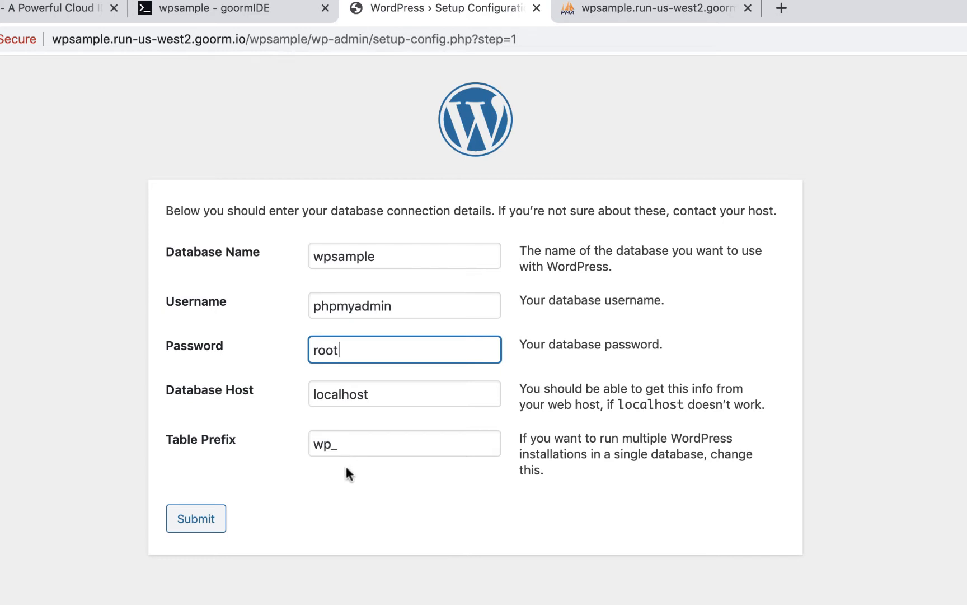
mouse_move(406, 485)
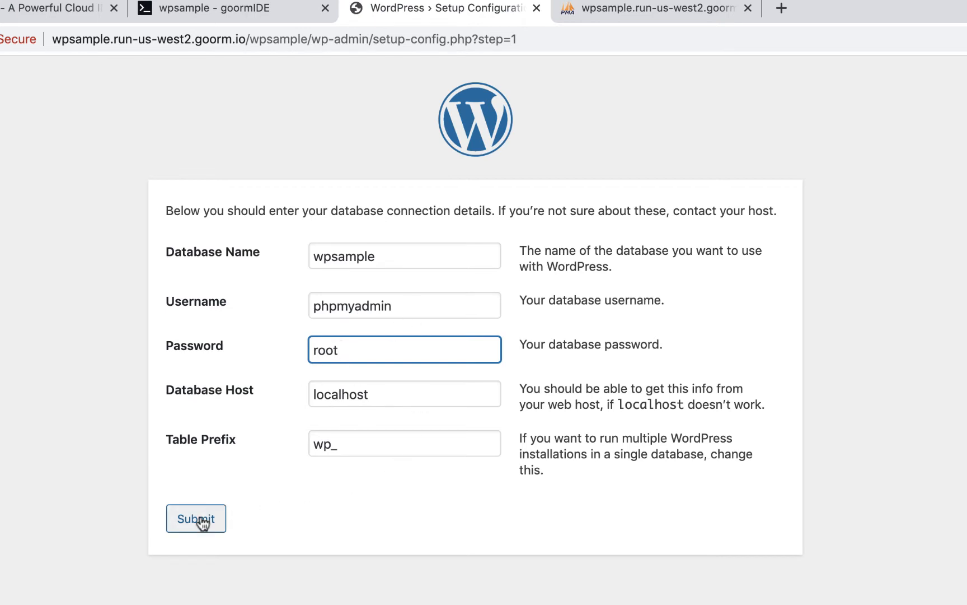
click(196, 518)
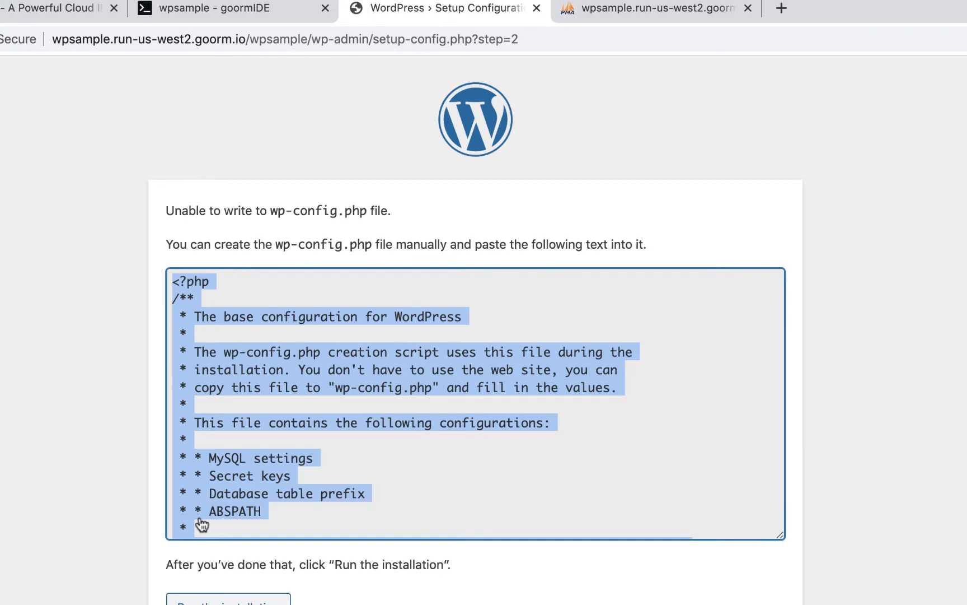
scroll(down, 3)
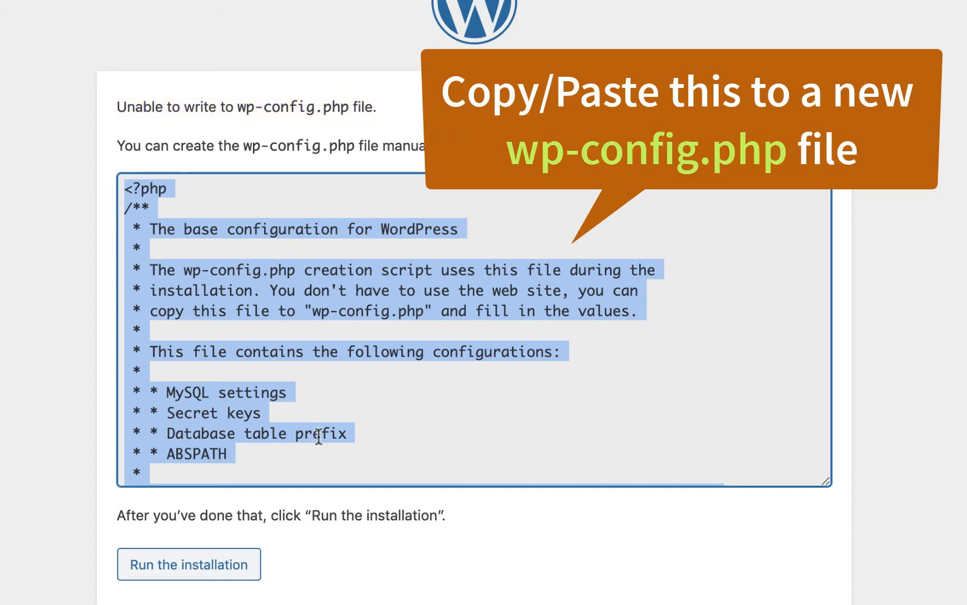
mouse_move(325, 201)
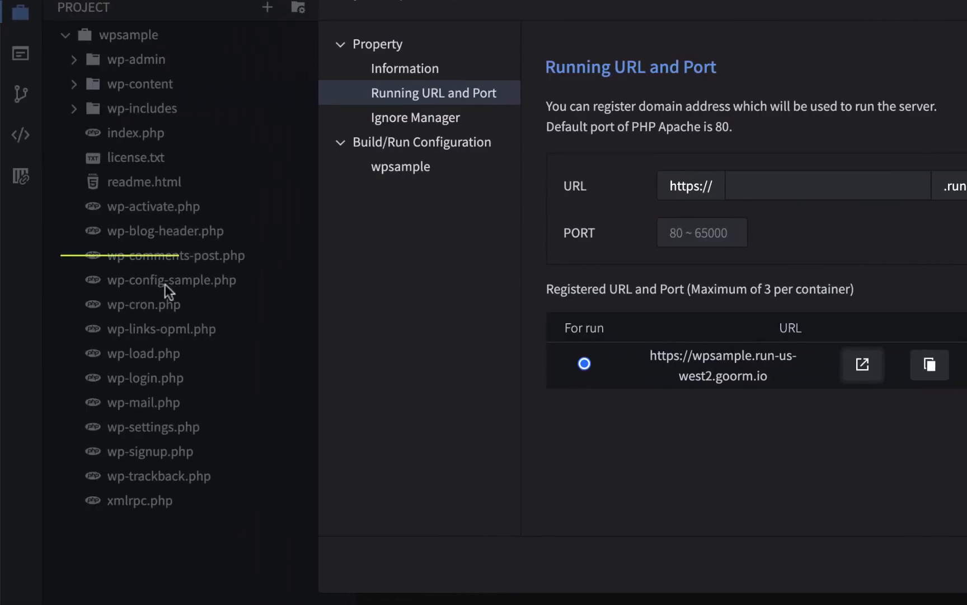
Create a new file named wp-config.php in the wpsample folder via File > New File.
click(172, 280)
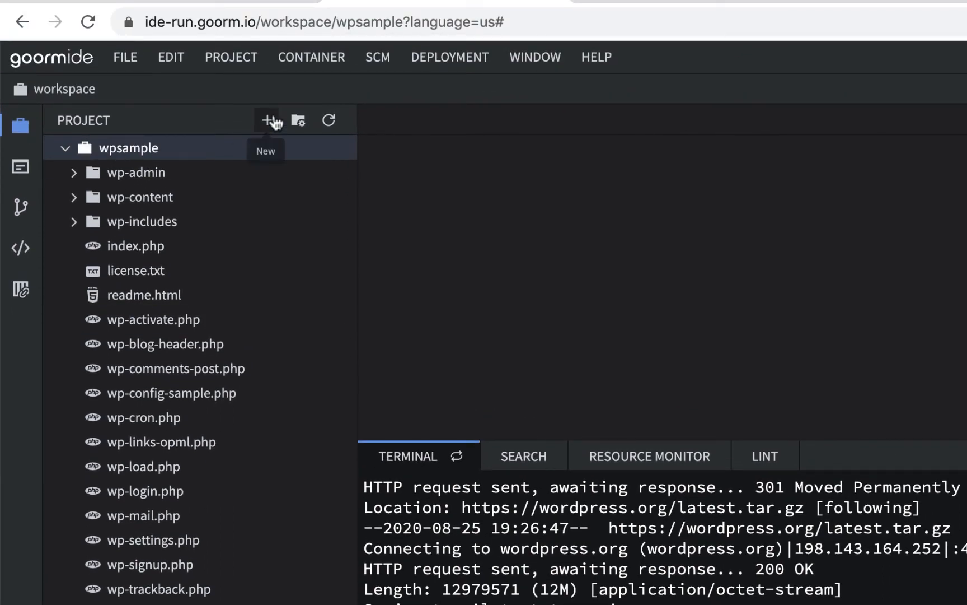
click(268, 119)
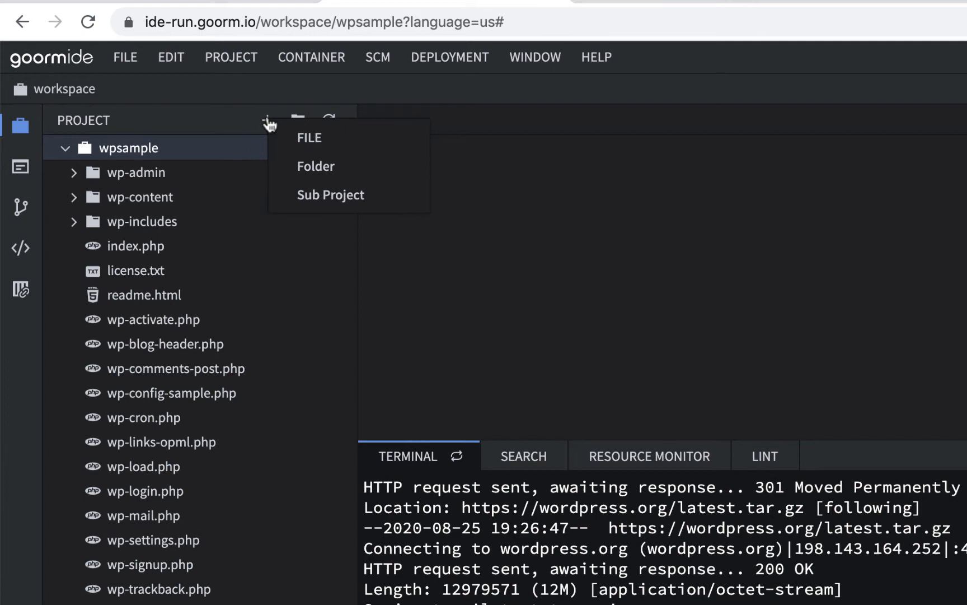
click(309, 138)
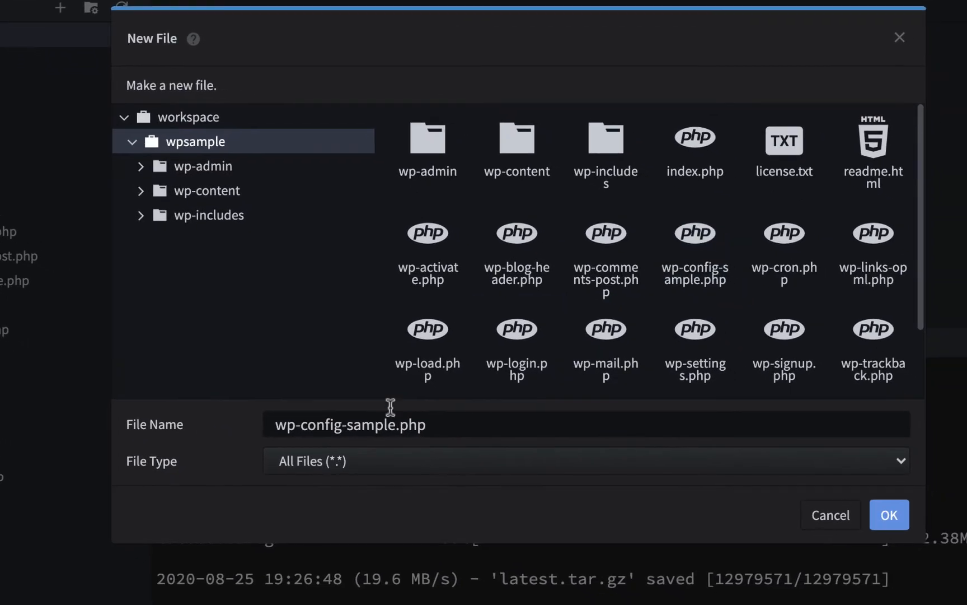
click(399, 424)
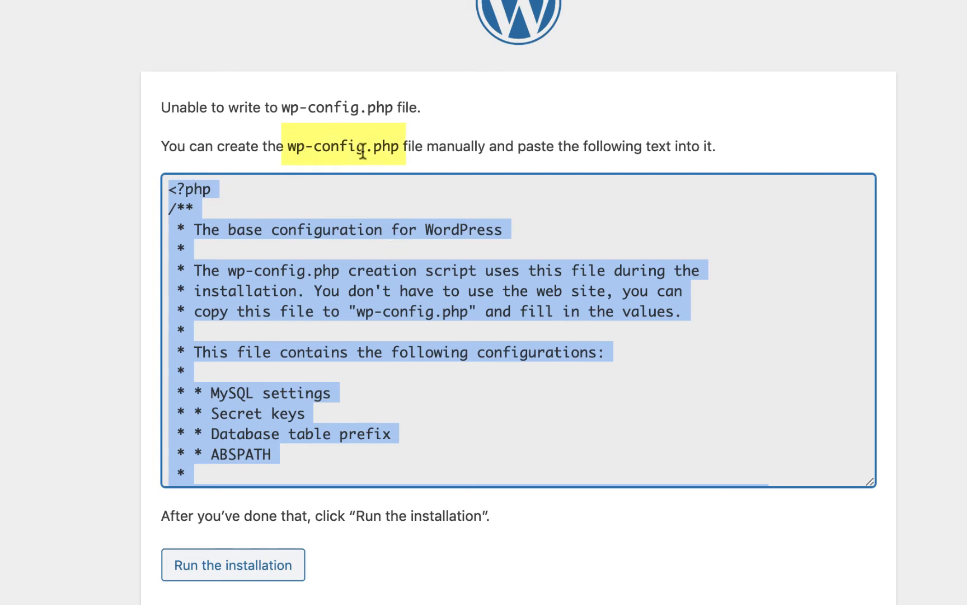
mouse_move(358, 276)
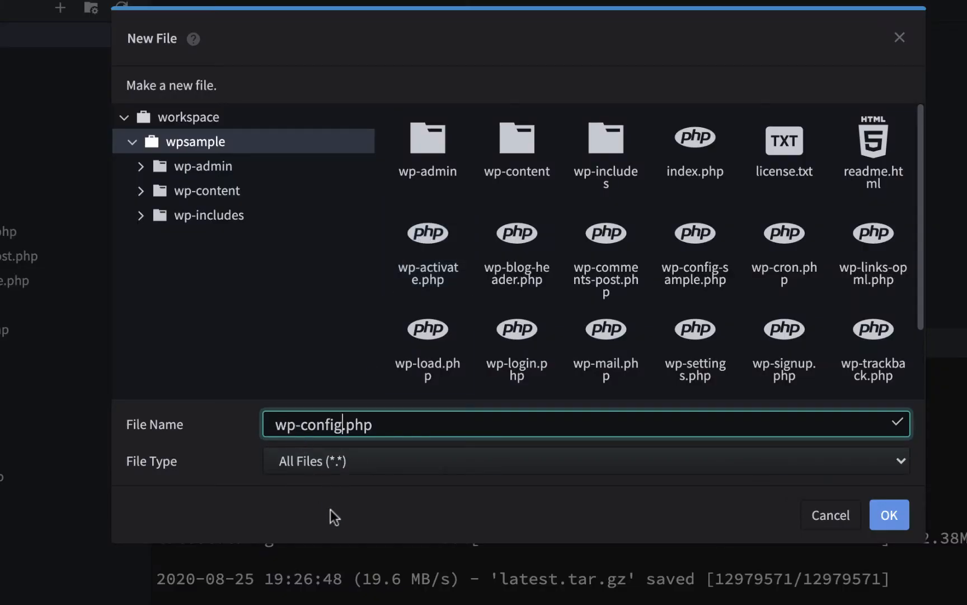
mouse_move(188, 152)
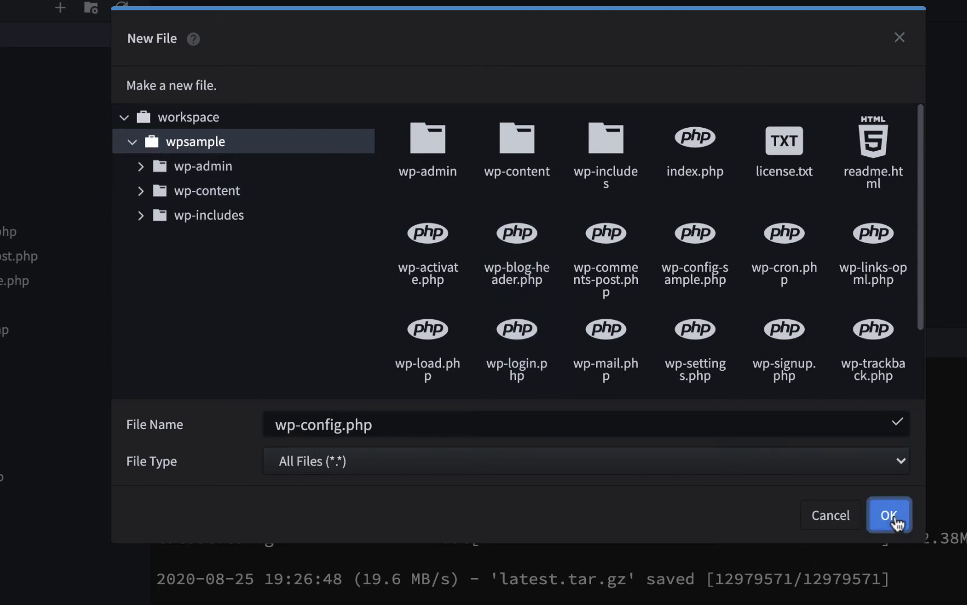
click(890, 515)
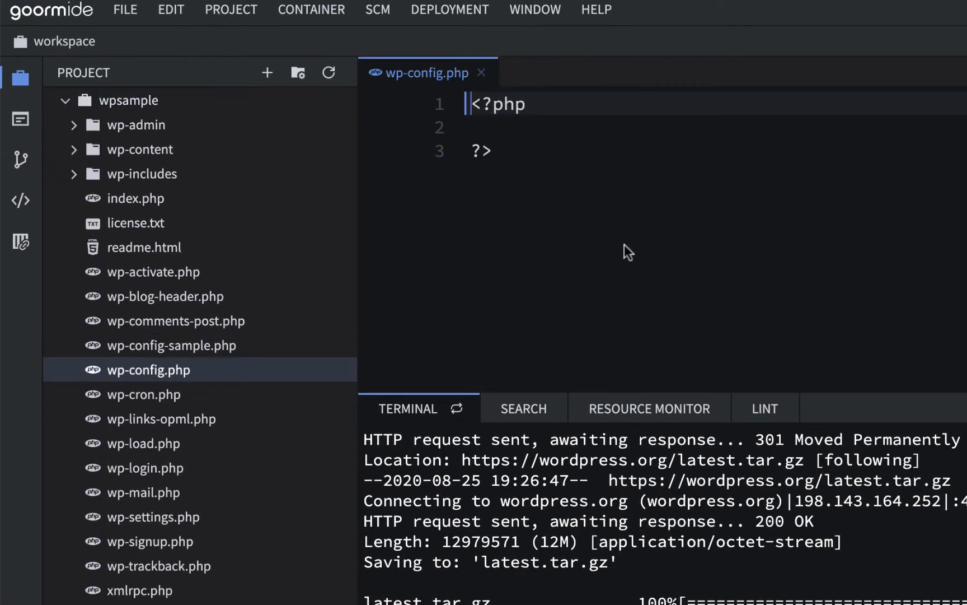
mouse_move(525, 192)
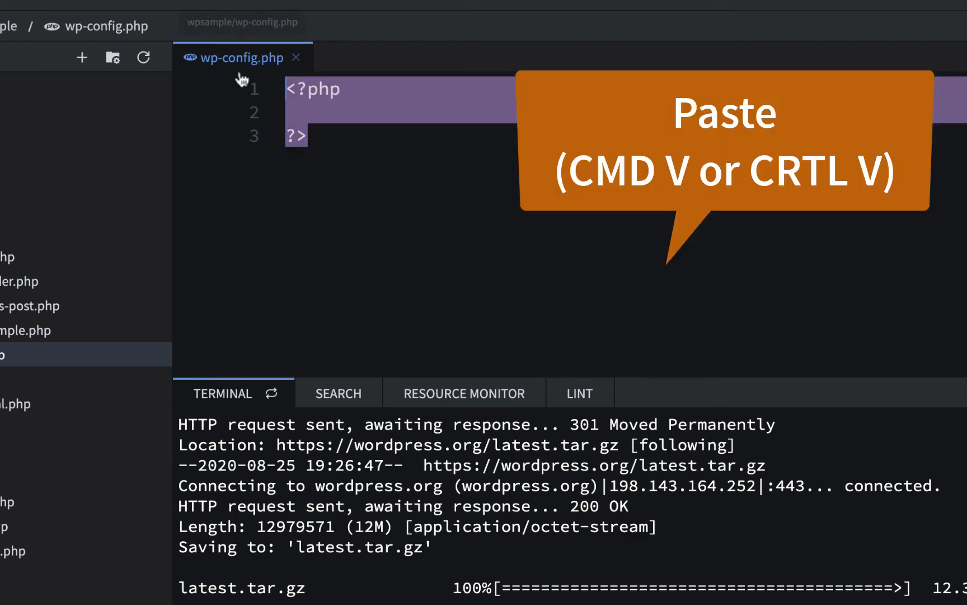
Paste the installer's config text into wp-config.php, check DB_NAME, DB_USER, DB_PASSWORD, DB_HOST, and close it.
key(cmd+v)
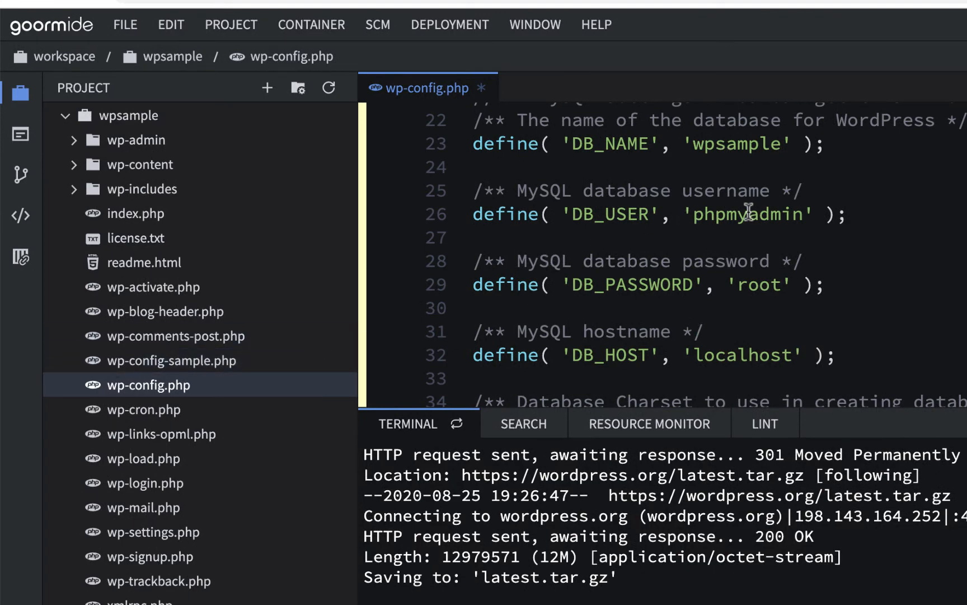
mouse_move(867, 214)
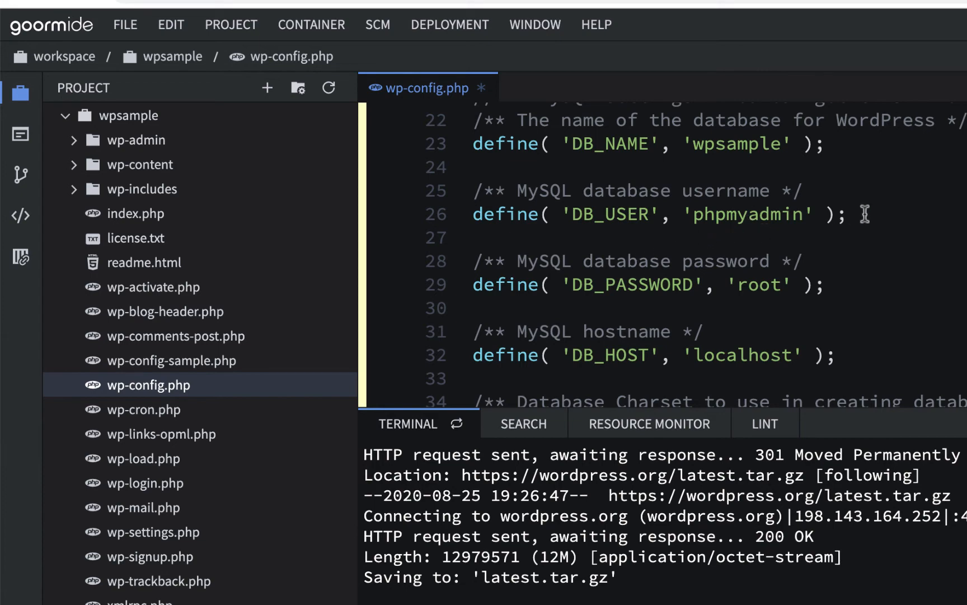
scroll(down, 3)
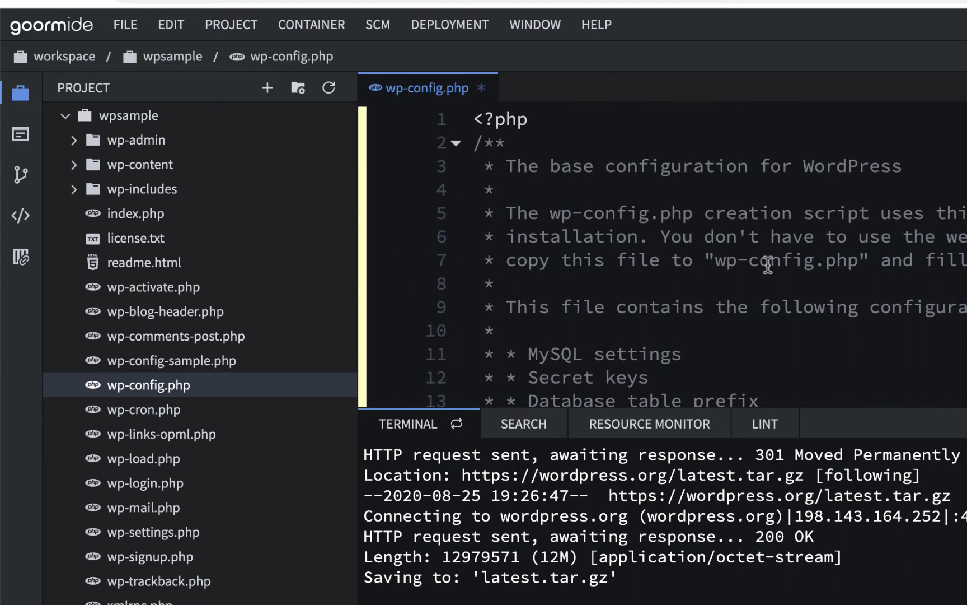
mouse_move(609, 175)
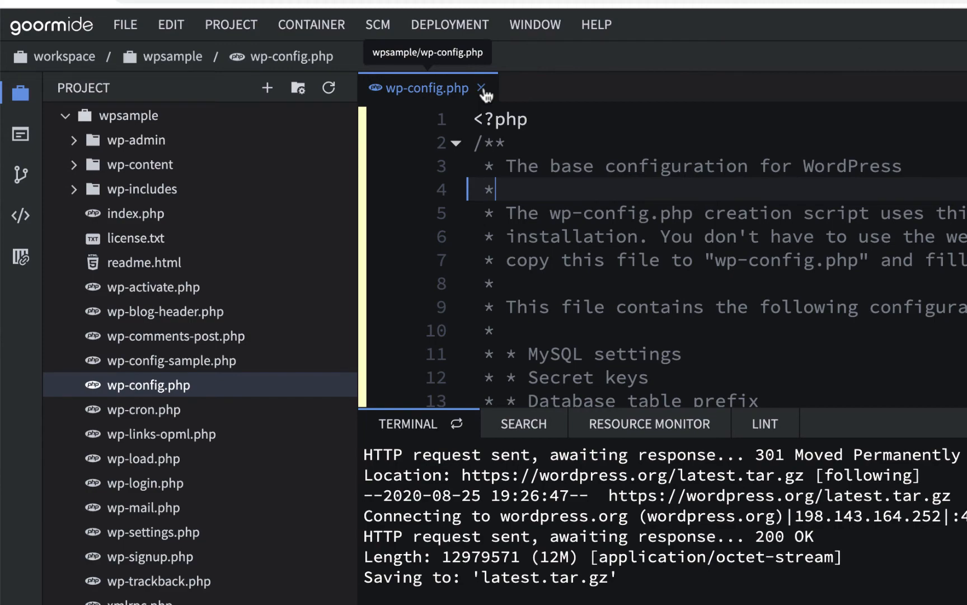
click(482, 88)
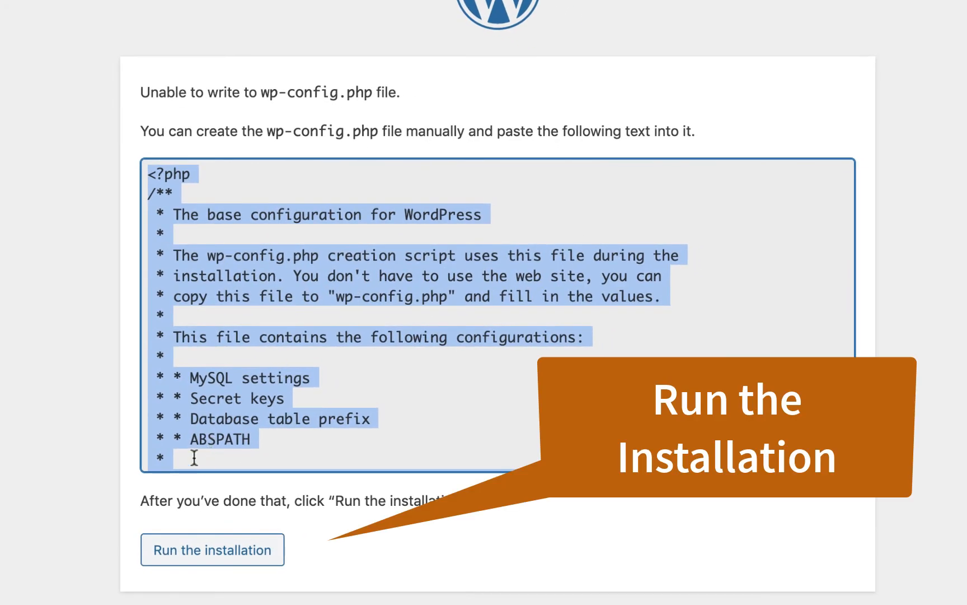
mouse_move(228, 565)
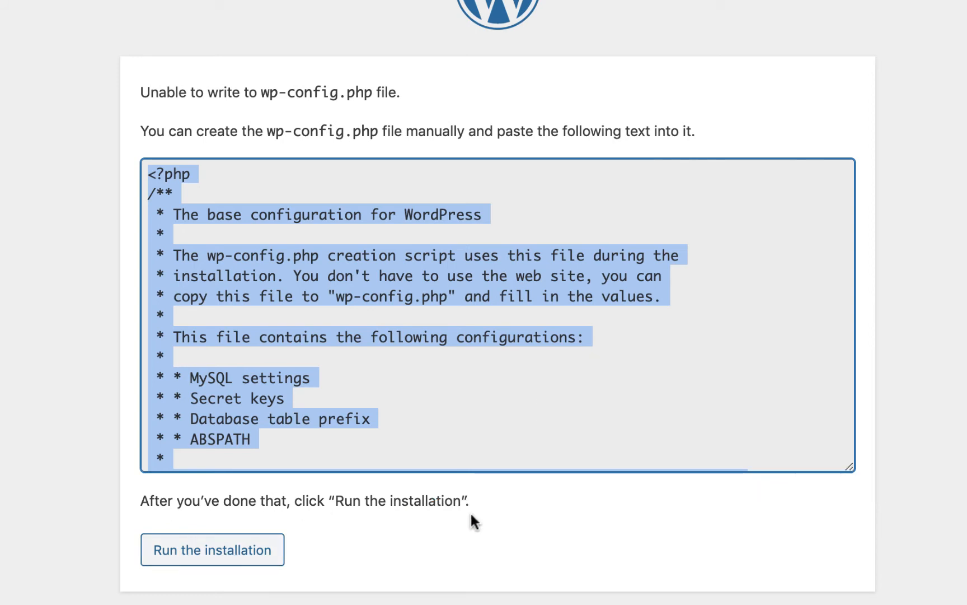
Run the installation and enter username homastudio, confirming use of the weak password.
click(213, 550)
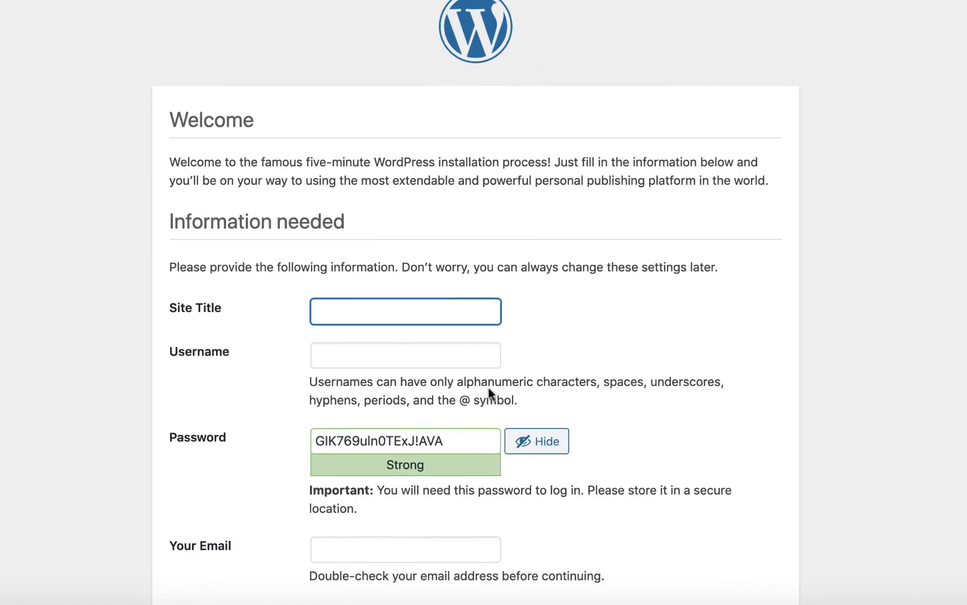
scroll(down, 3)
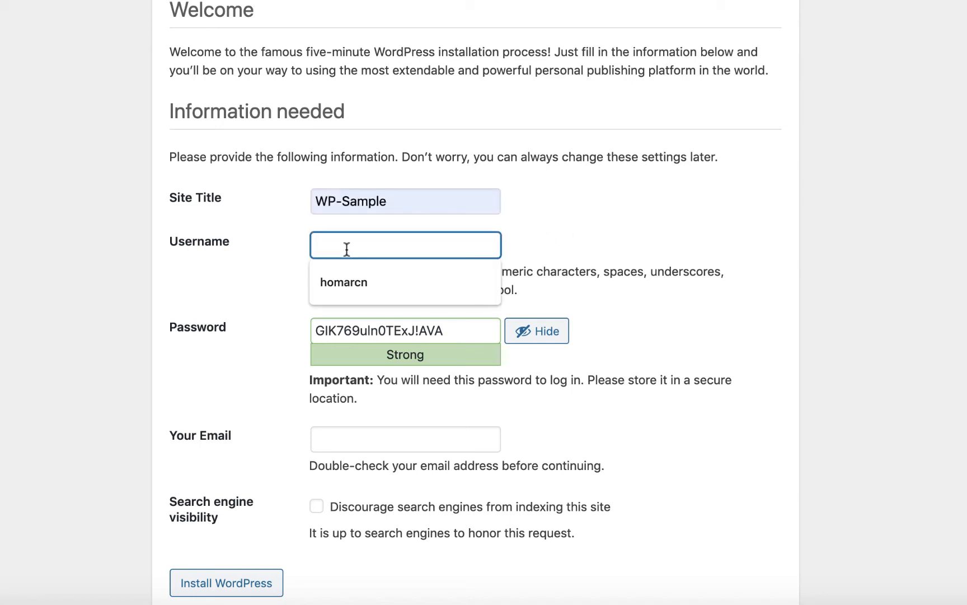
text(homastudio)
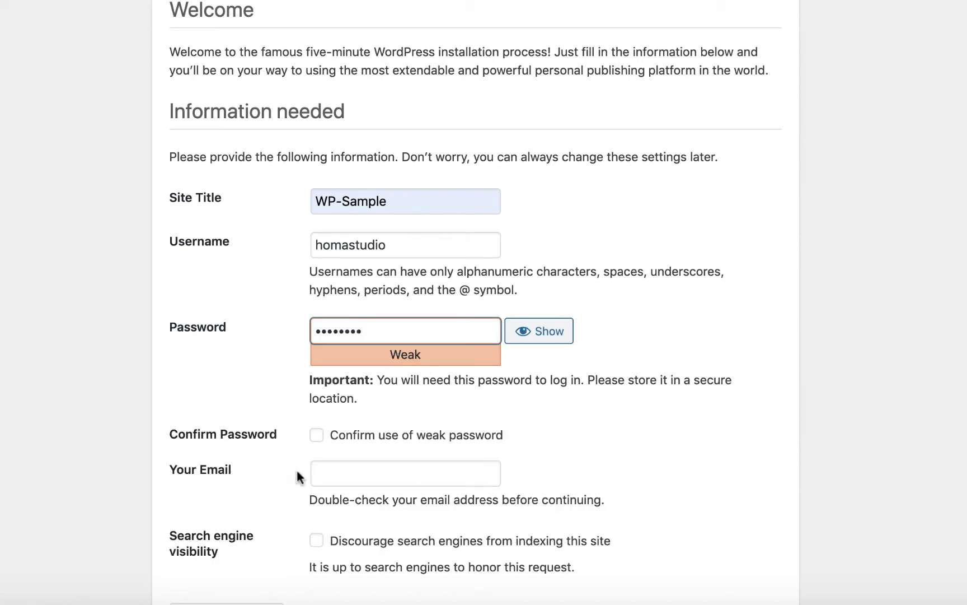
click(316, 435)
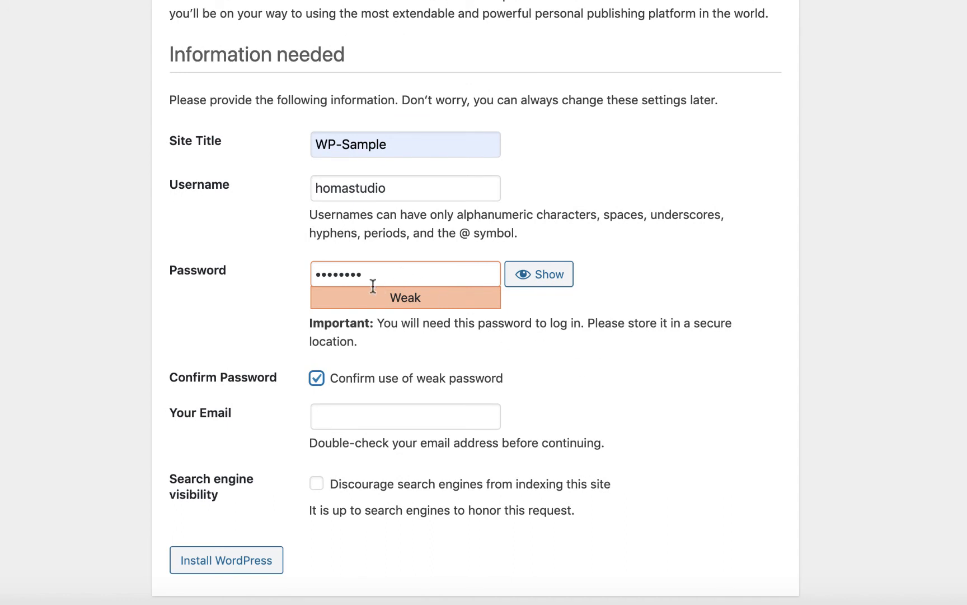
mouse_move(670, 320)
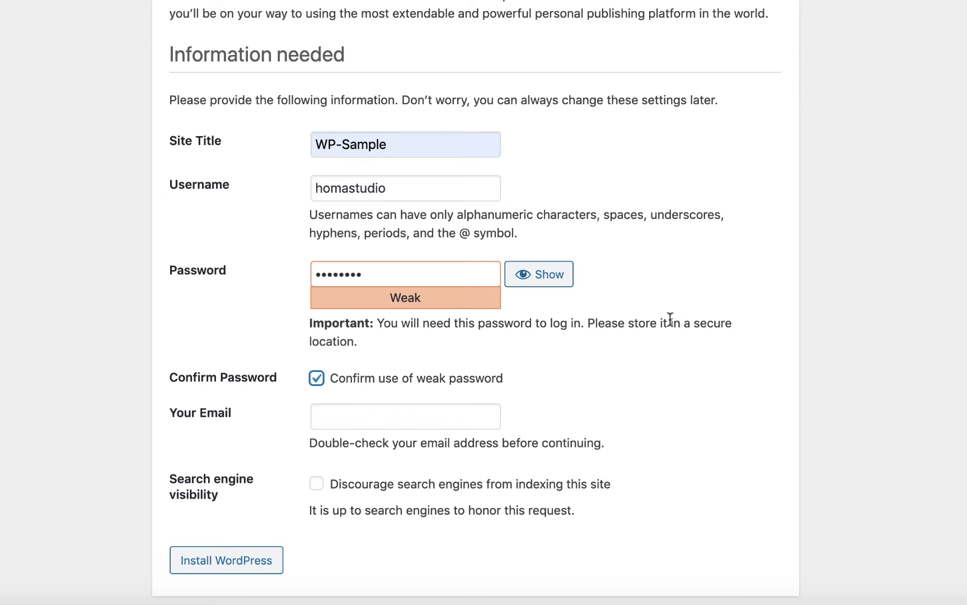
mouse_move(582, 352)
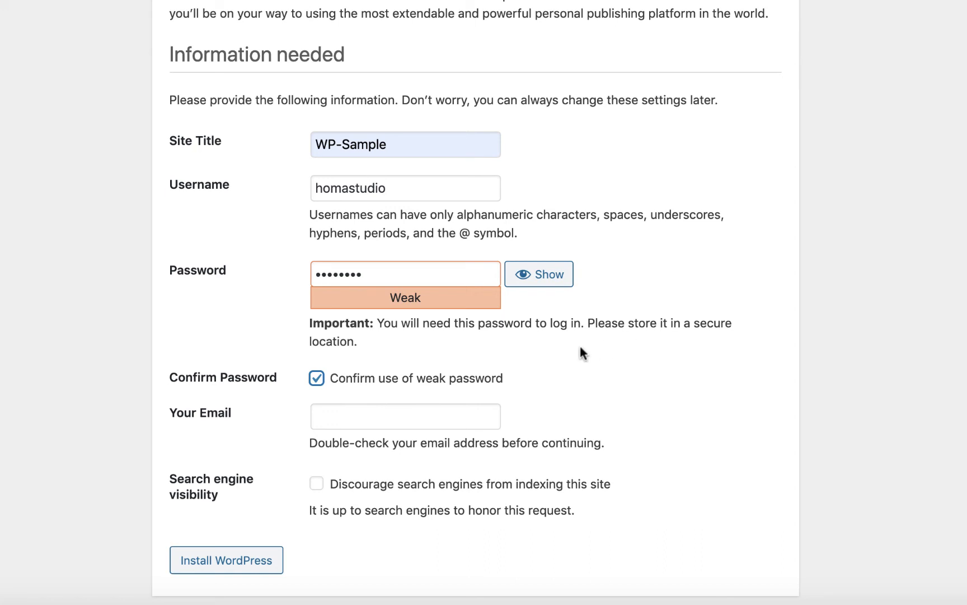
Enter the admin email, discourage search engine indexing, and install WordPress.
click(405, 417)
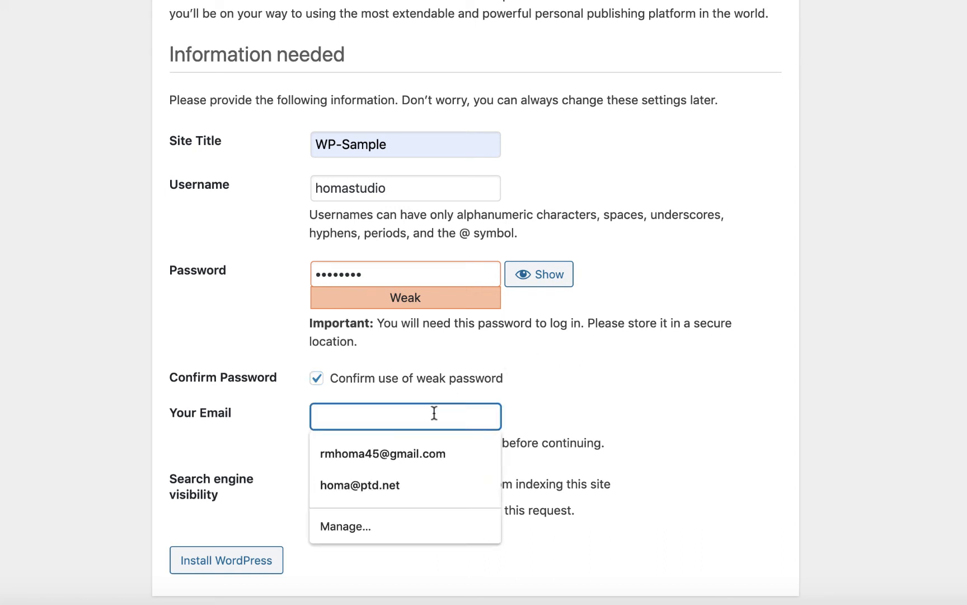
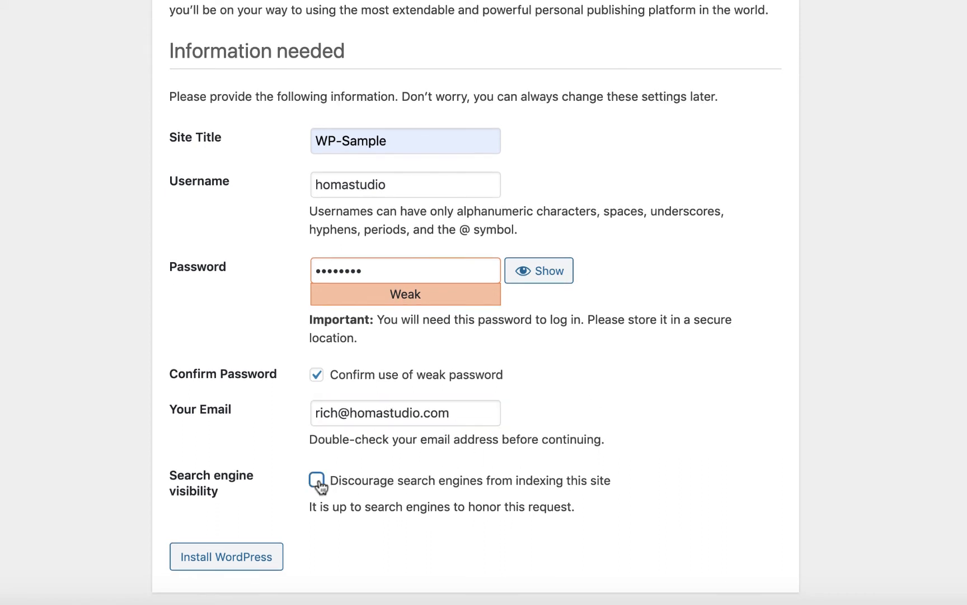
click(316, 480)
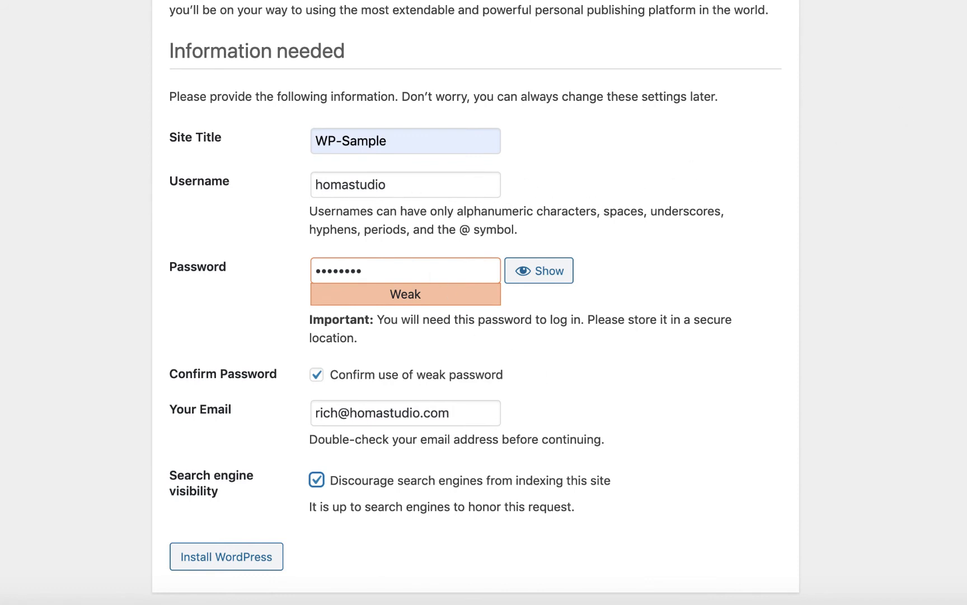
mouse_move(334, 154)
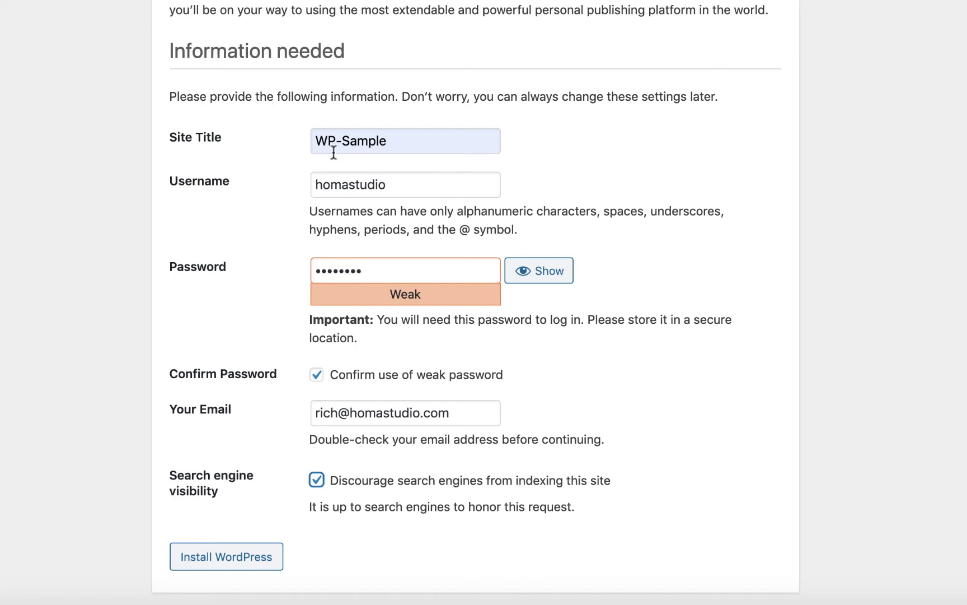
mouse_move(261, 538)
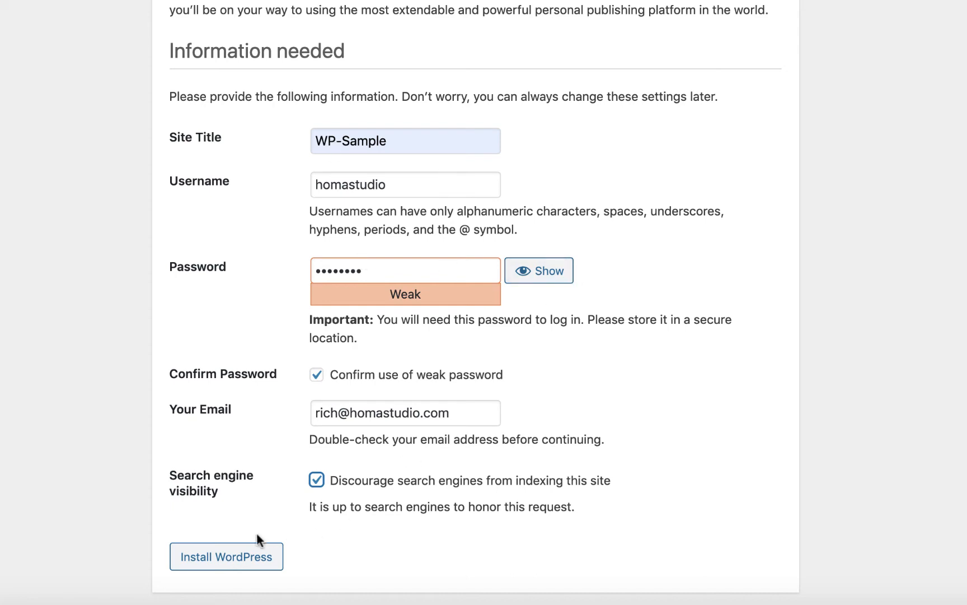
click(227, 560)
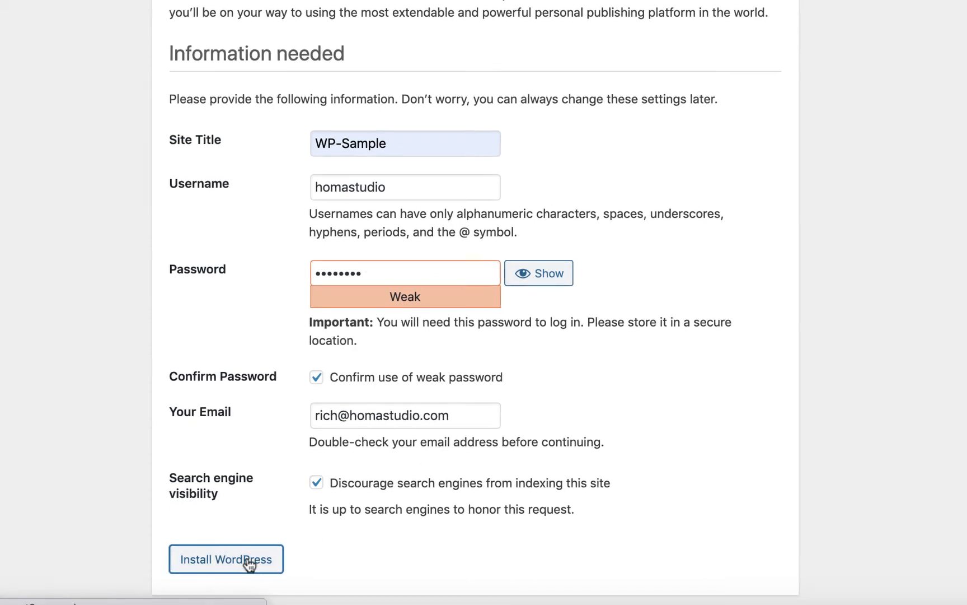
Log in as homastudio from wp-login.php to reach the WP-Sample dashboard.
click(226, 558)
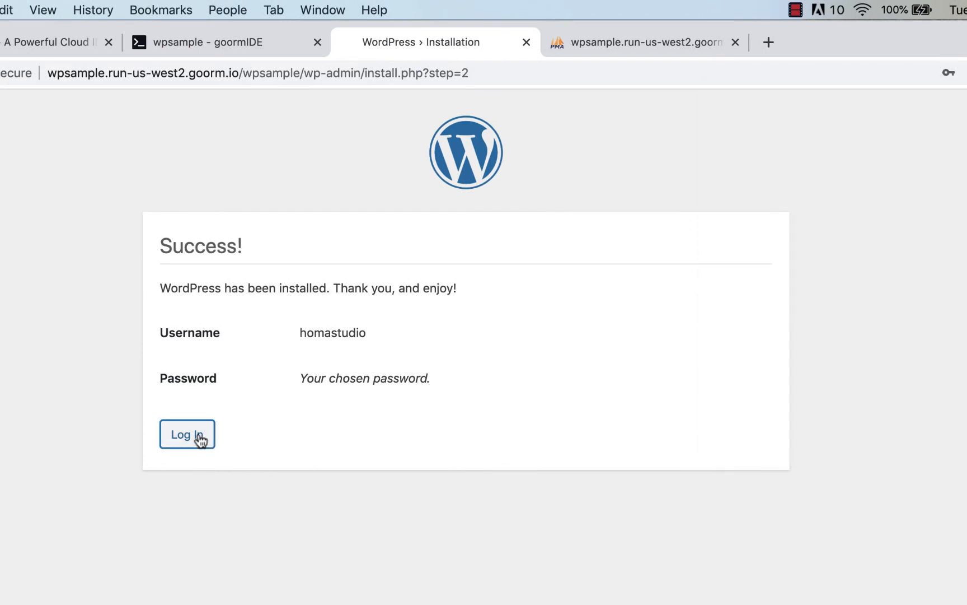
click(187, 435)
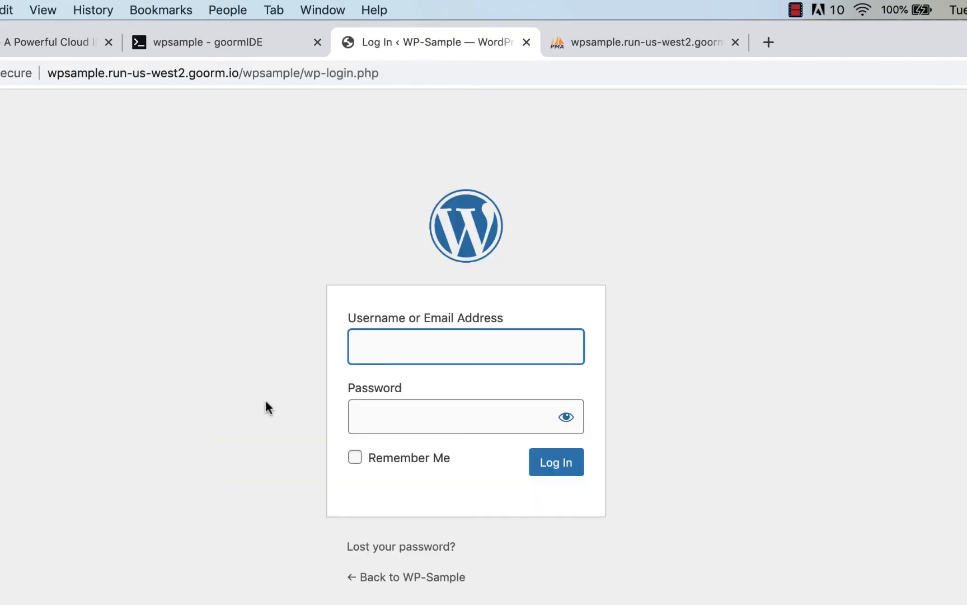
text(homastudio)
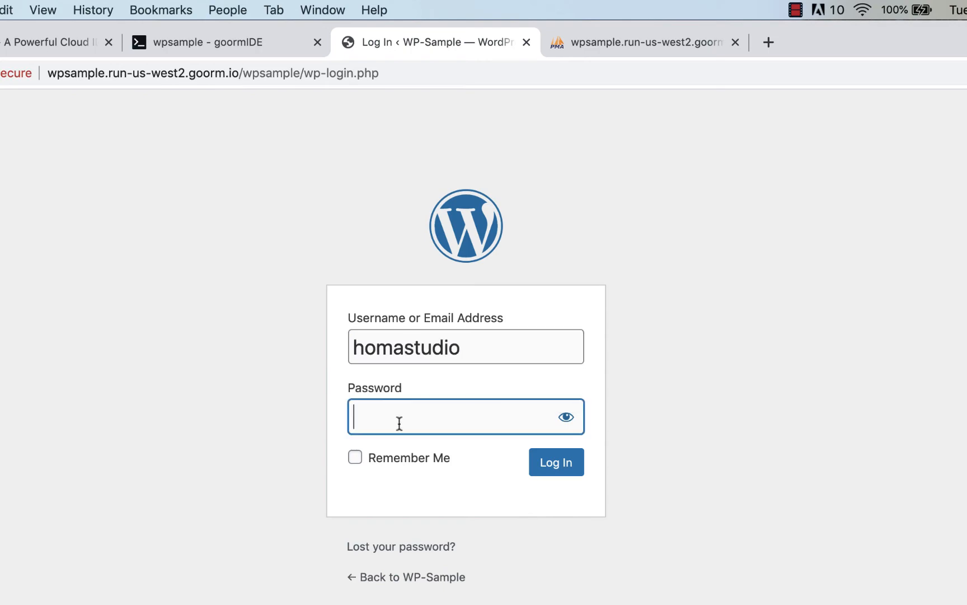
click(557, 463)
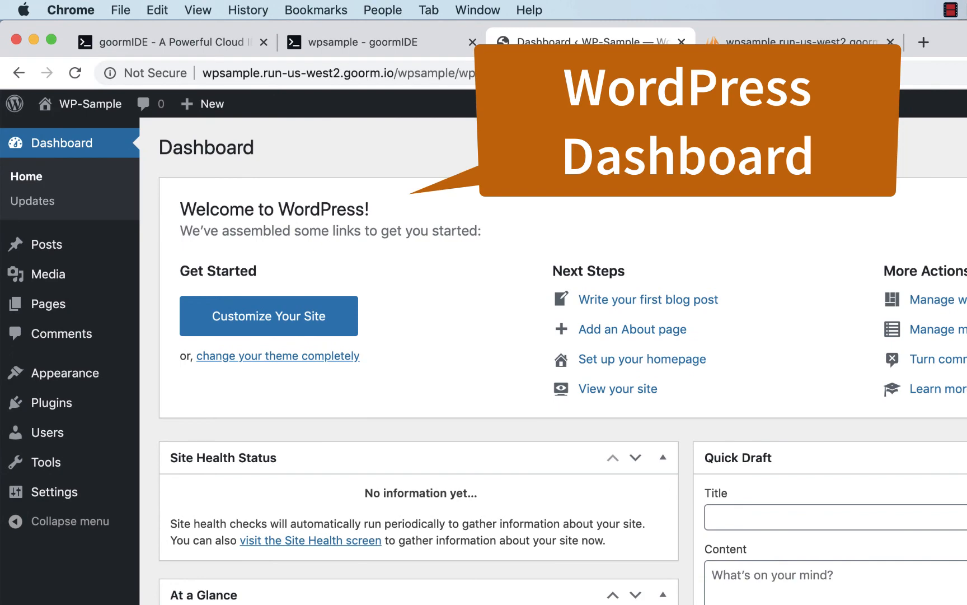
Glance at the goormIDE wpsample workspace and return to the WordPress dashboard.
click(366, 43)
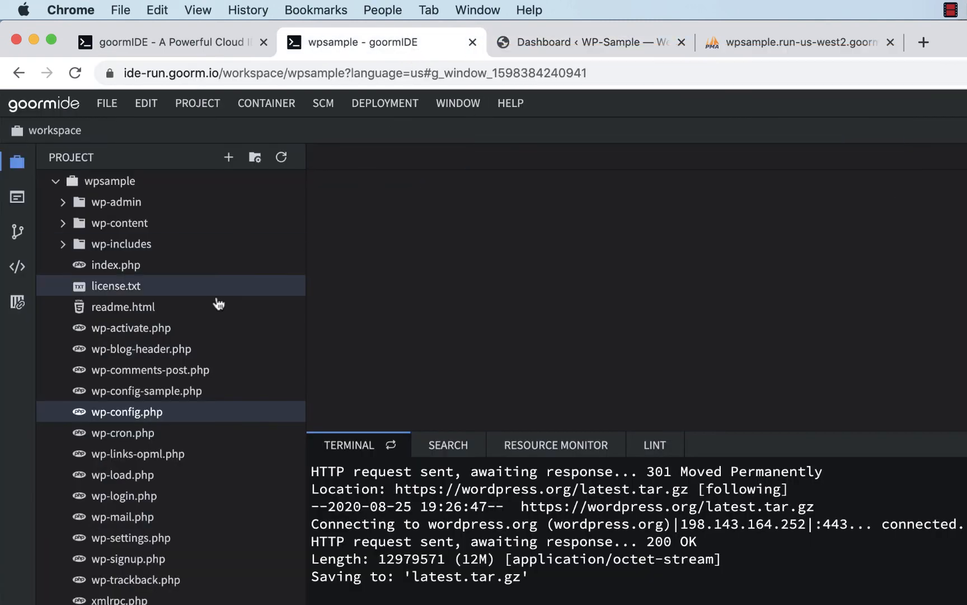
click(586, 42)
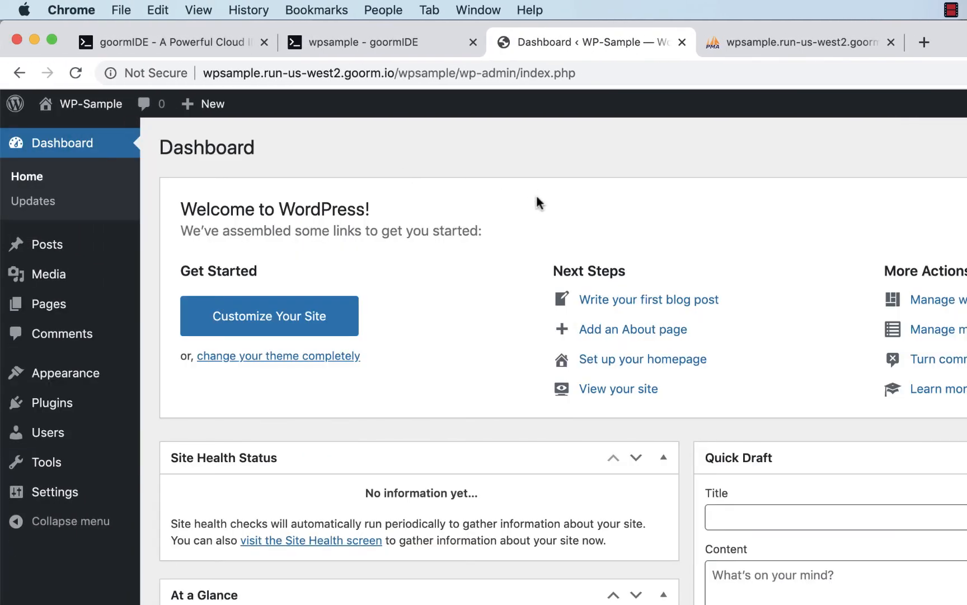
mouse_move(588, 275)
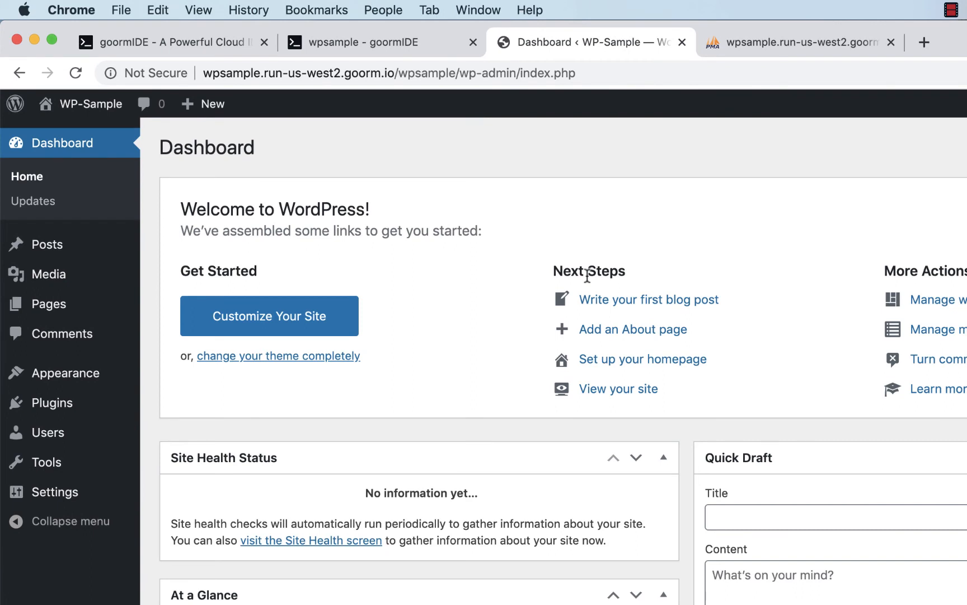
mouse_move(68, 112)
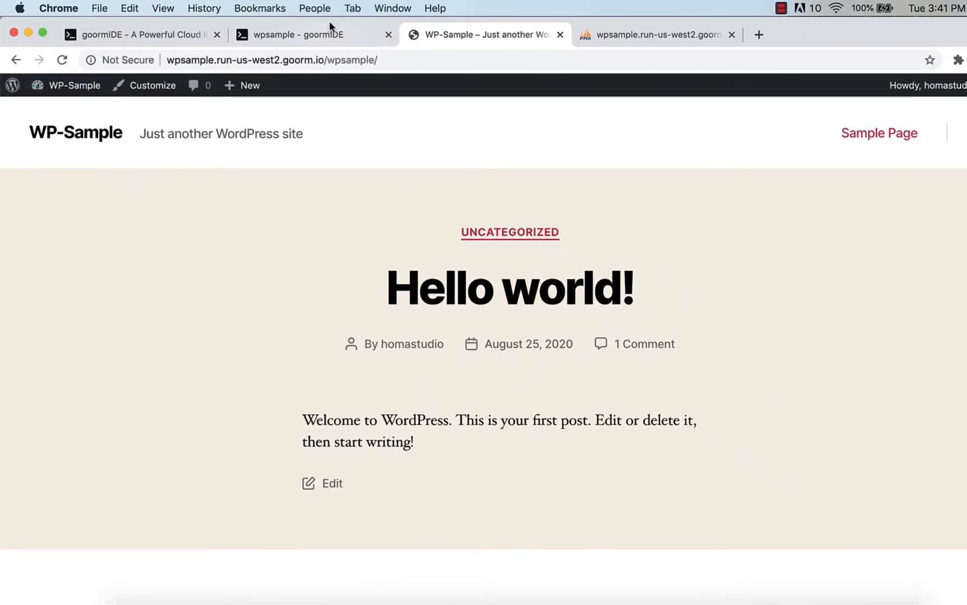
mouse_move(336, 39)
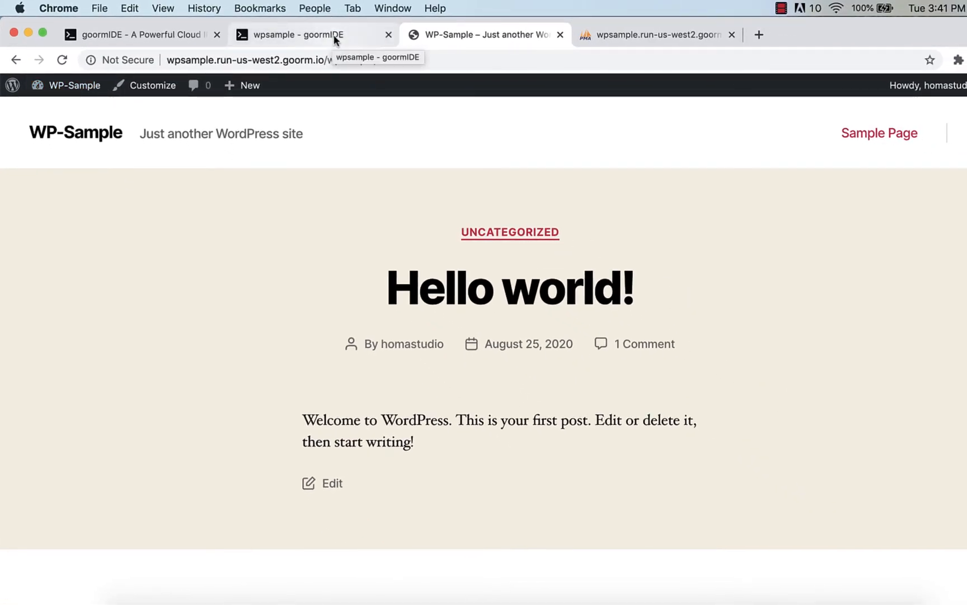
Switch to the goormIDE workspace and open the container's running URL.
click(305, 34)
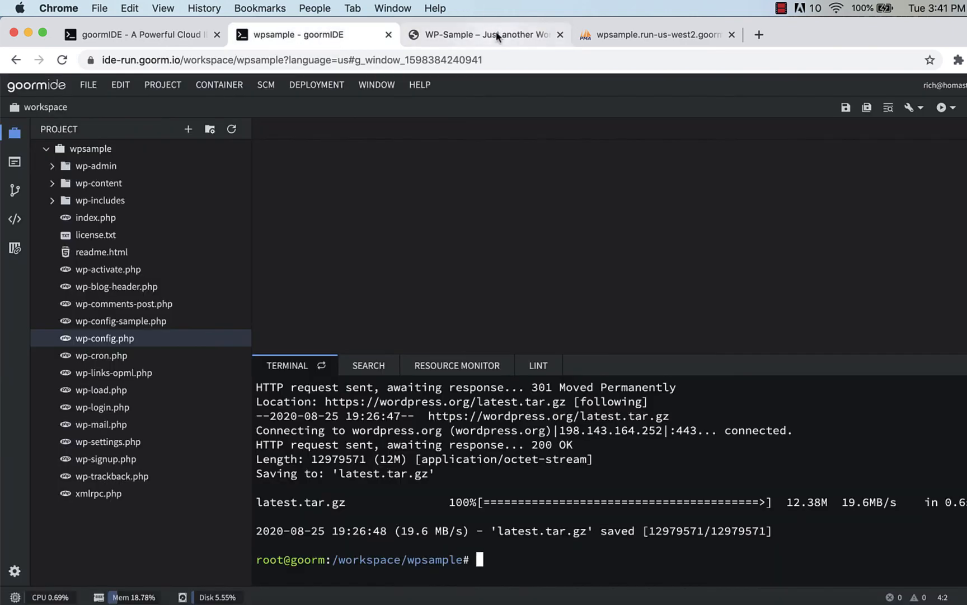
click(484, 34)
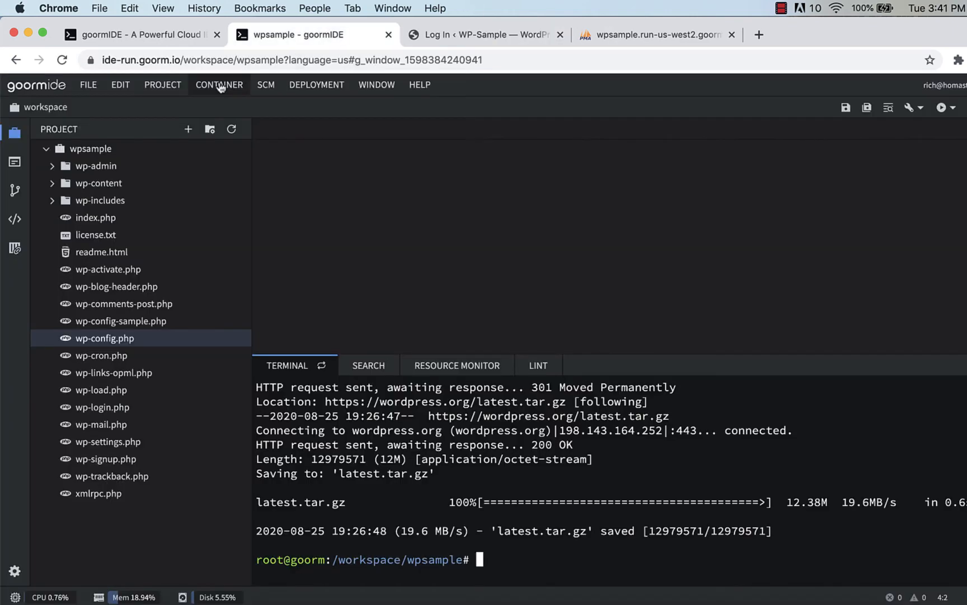
mouse_move(168, 87)
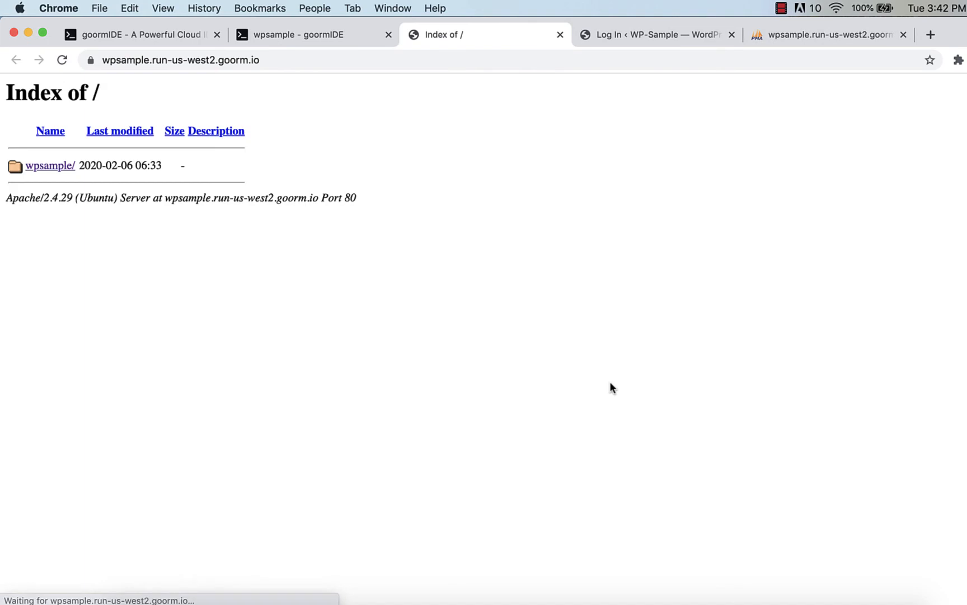
Open the wpsample/ folder from the Index of / listing to load the site's front page.
click(47, 165)
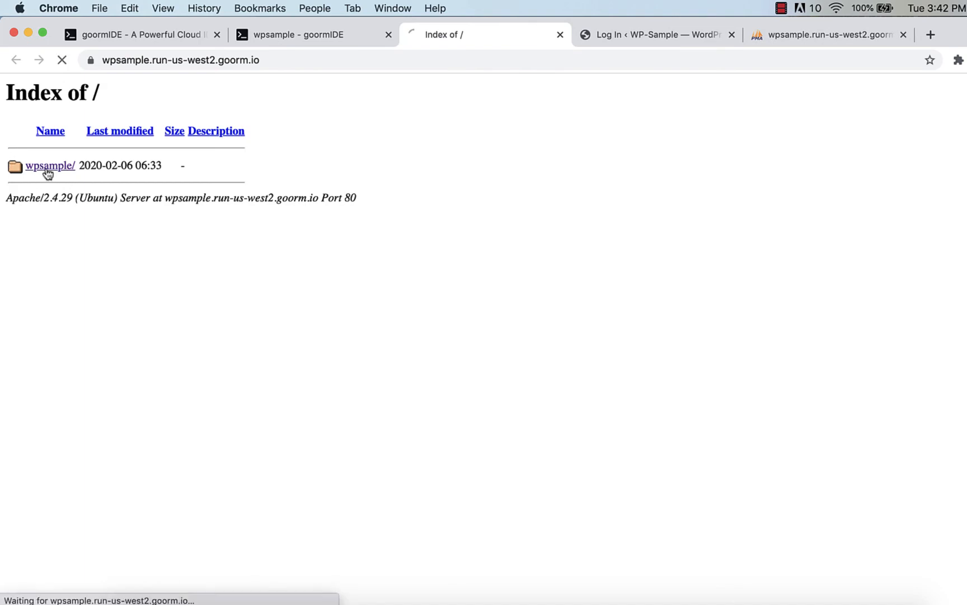
click(49, 165)
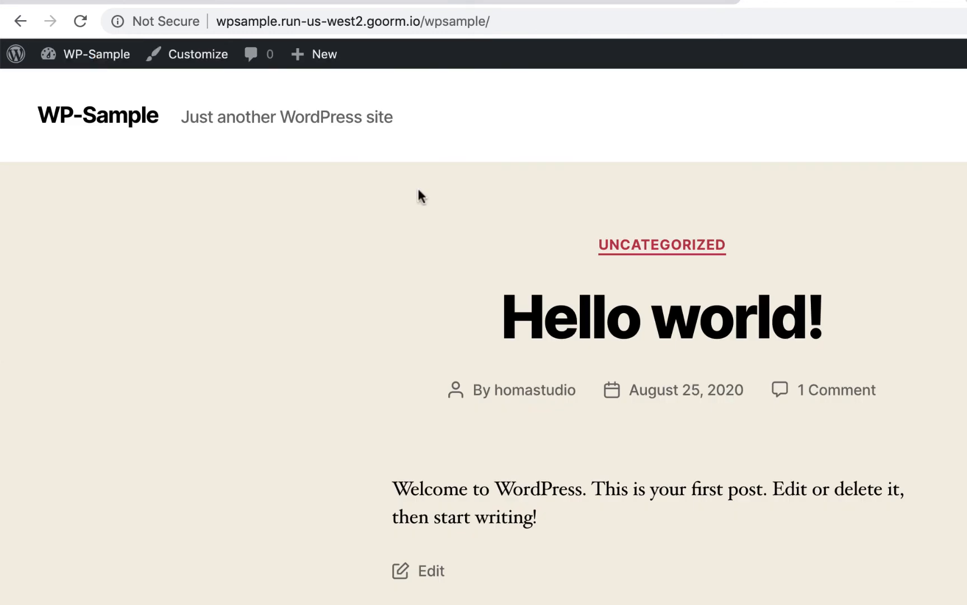
mouse_move(548, 577)
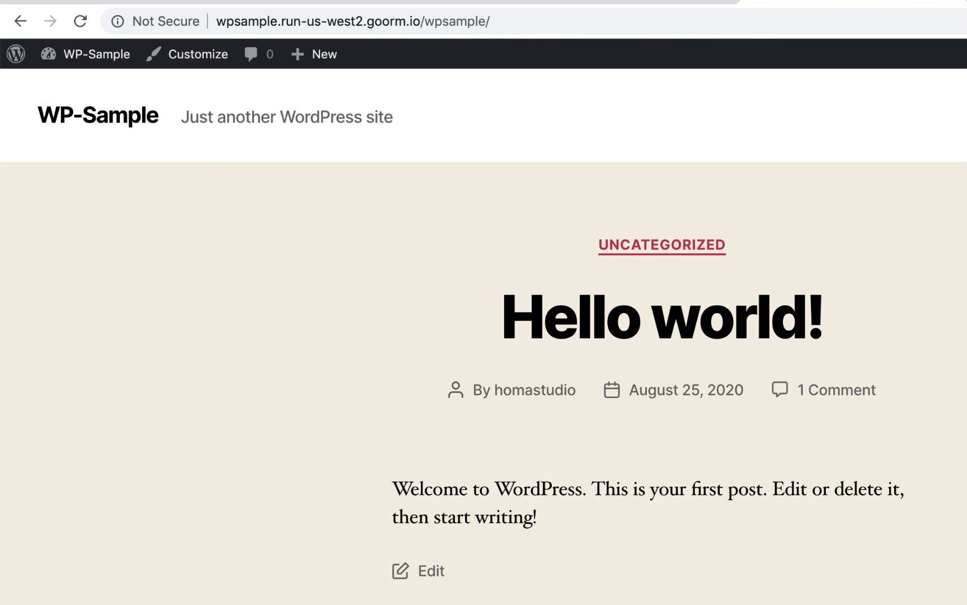
mouse_move(343, 306)
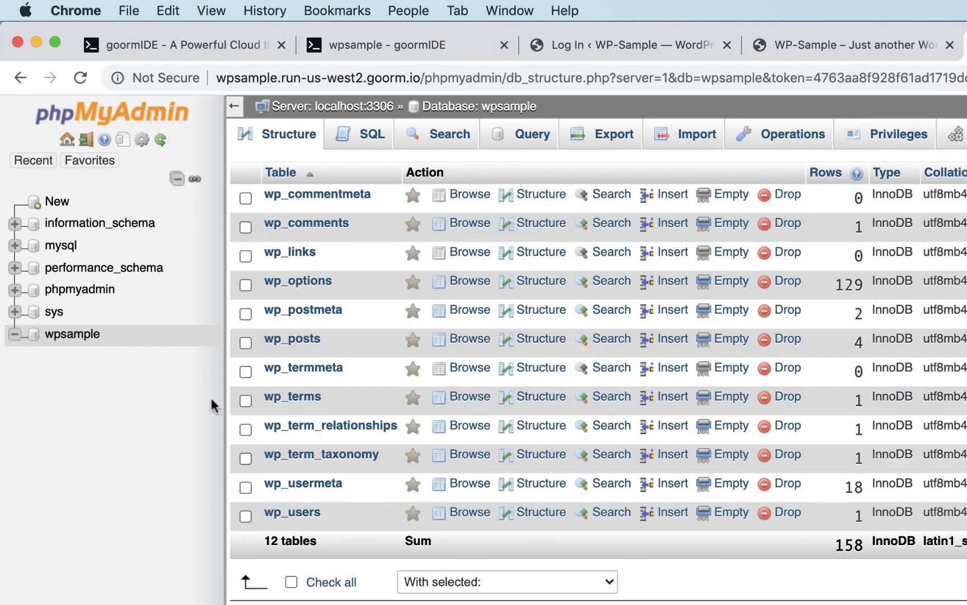
mouse_move(139, 405)
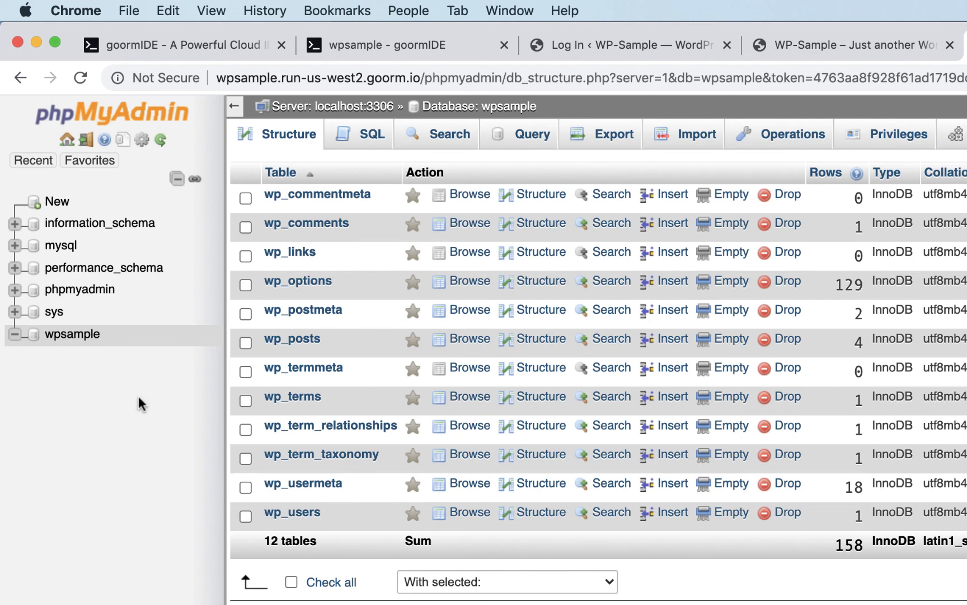
mouse_move(327, 499)
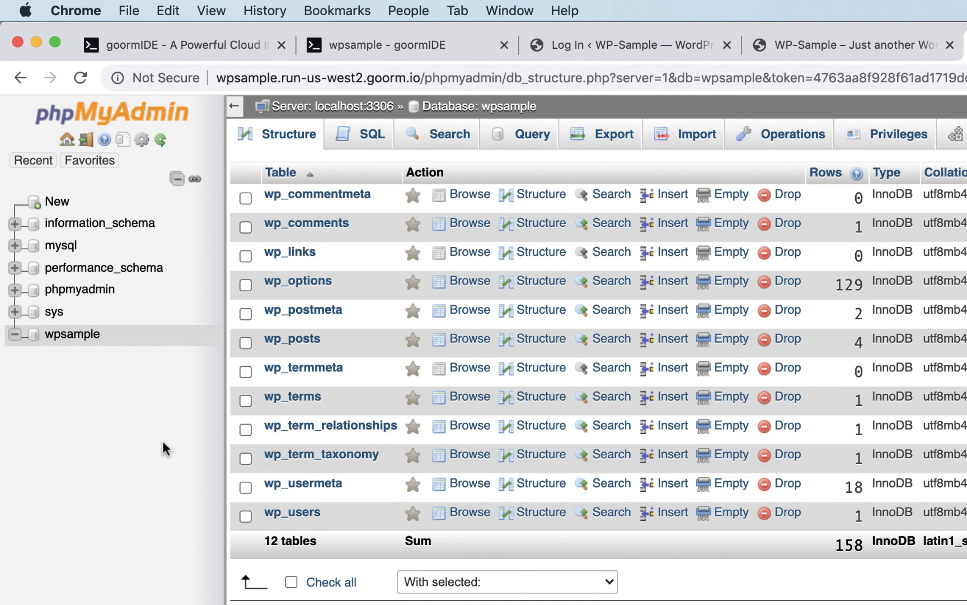
mouse_move(769, 591)
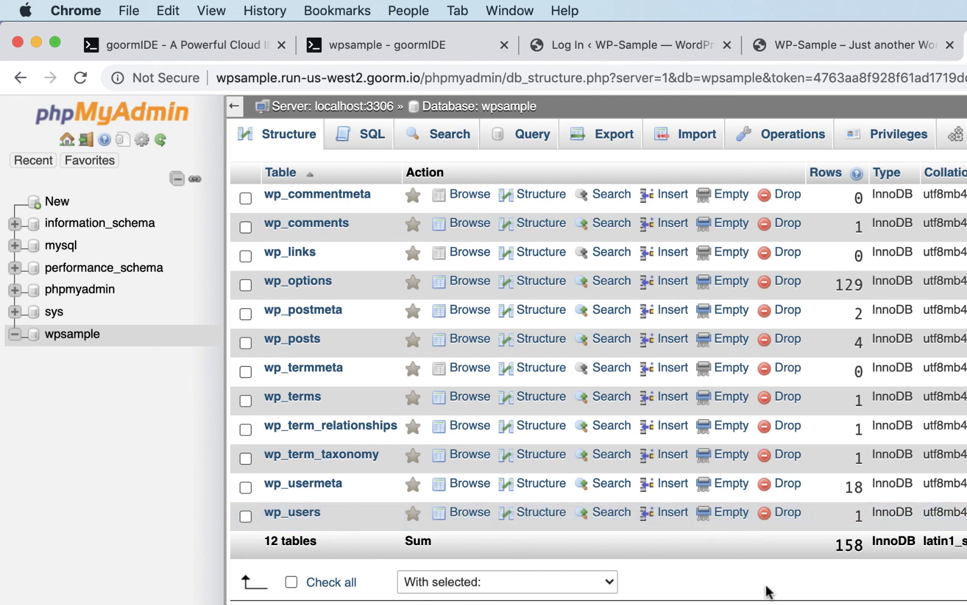
mouse_move(83, 140)
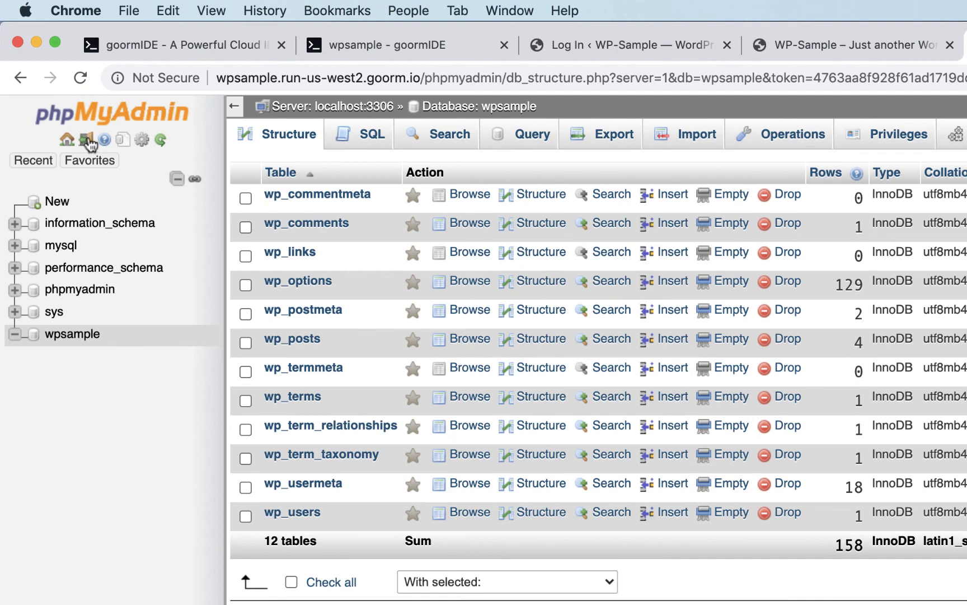
Log out of phpMyAdmin after reviewing the 12 wpsample tables.
click(85, 140)
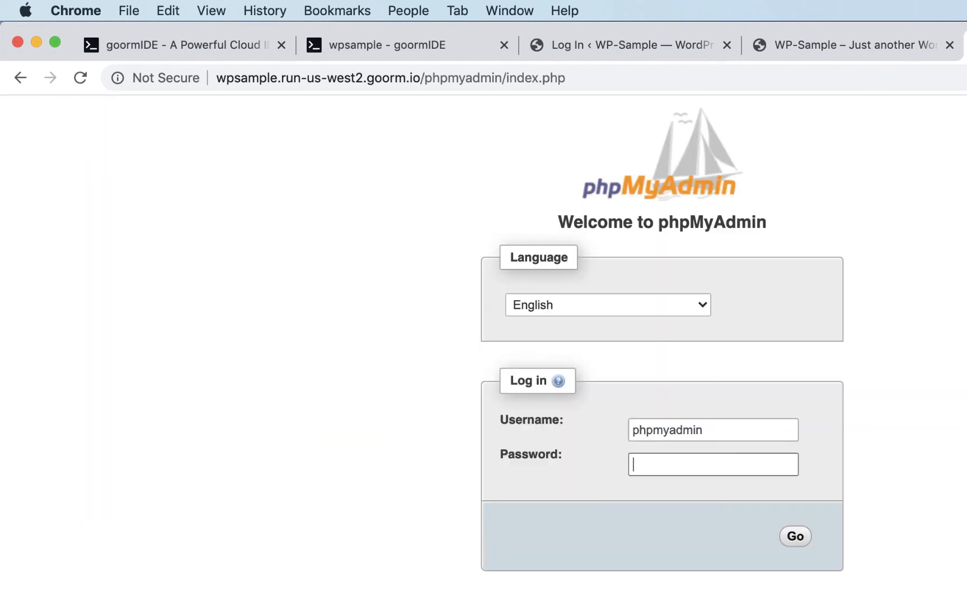
Close the phpMyAdmin, WP-Sample site and WordPress login tabs, keeping goormIDE open.
click(851, 44)
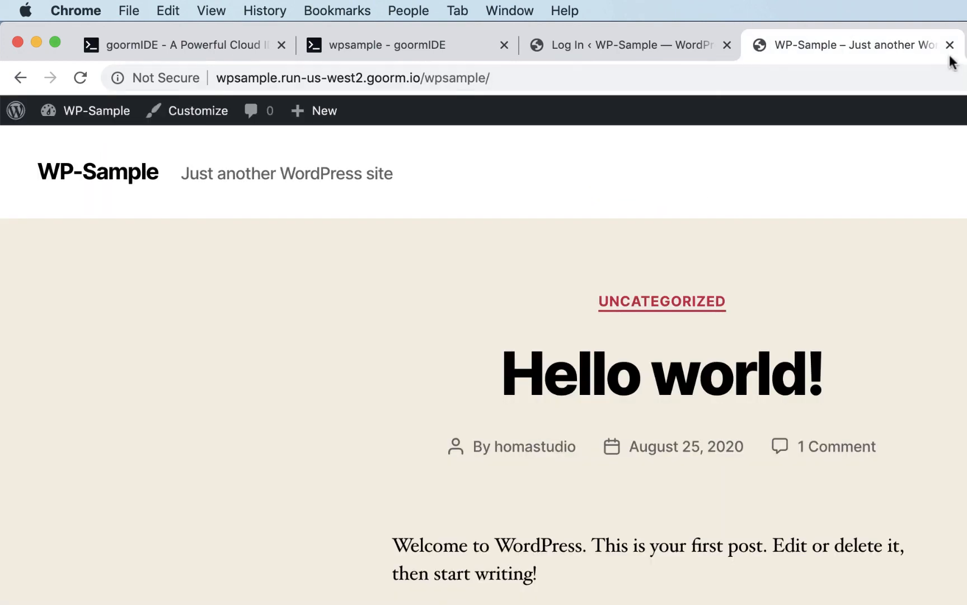
click(950, 46)
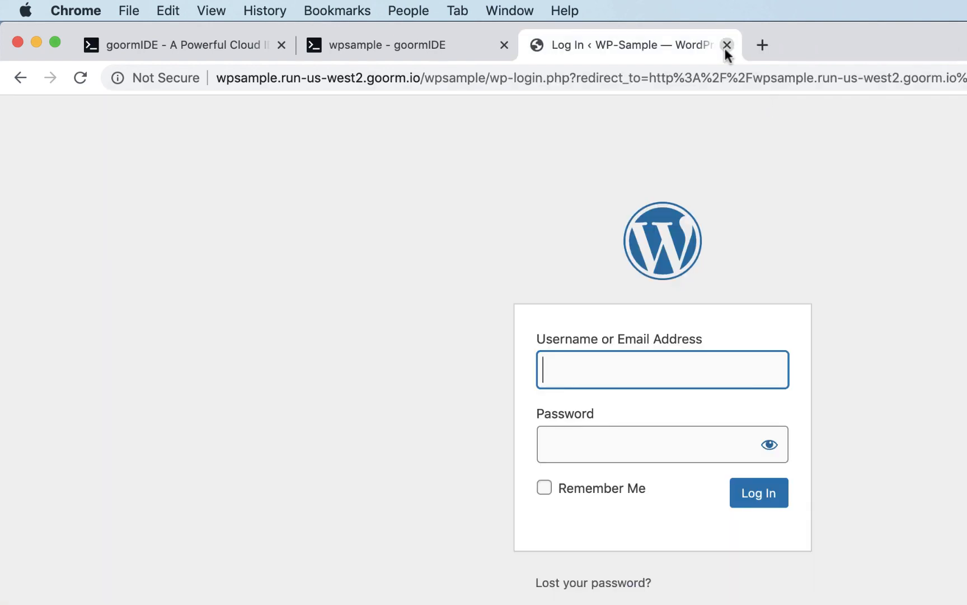
click(728, 45)
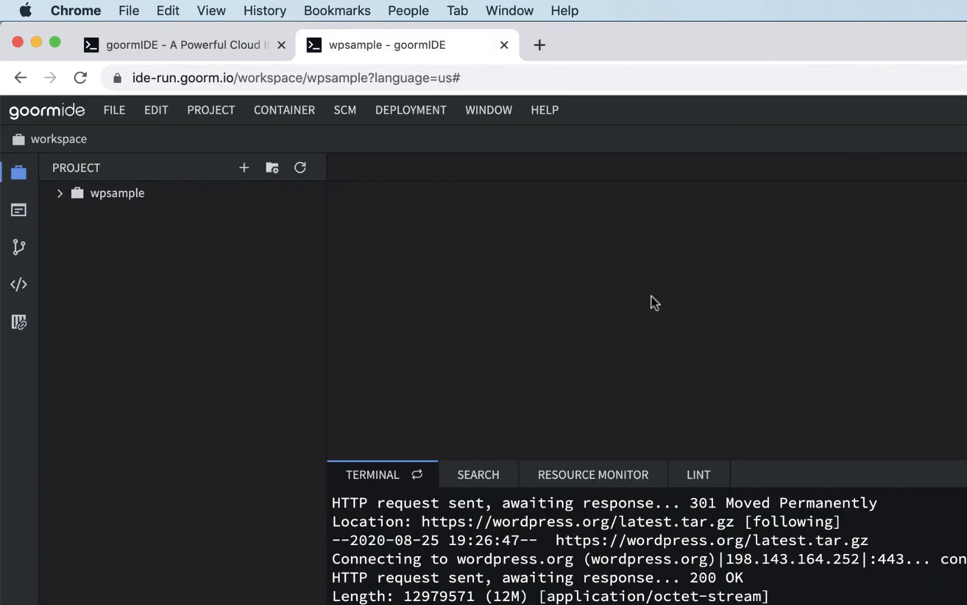
mouse_move(757, 253)
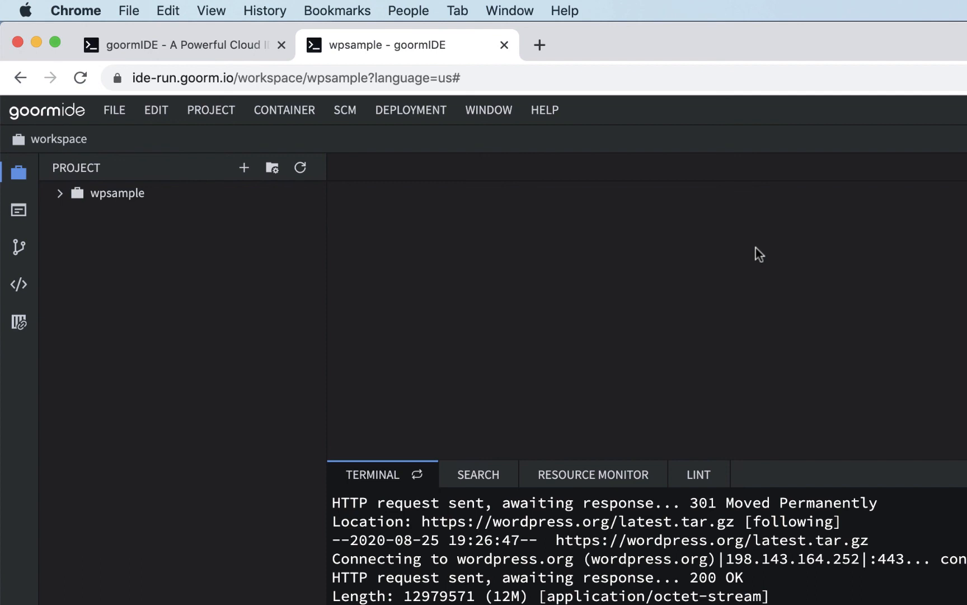
mouse_move(726, 263)
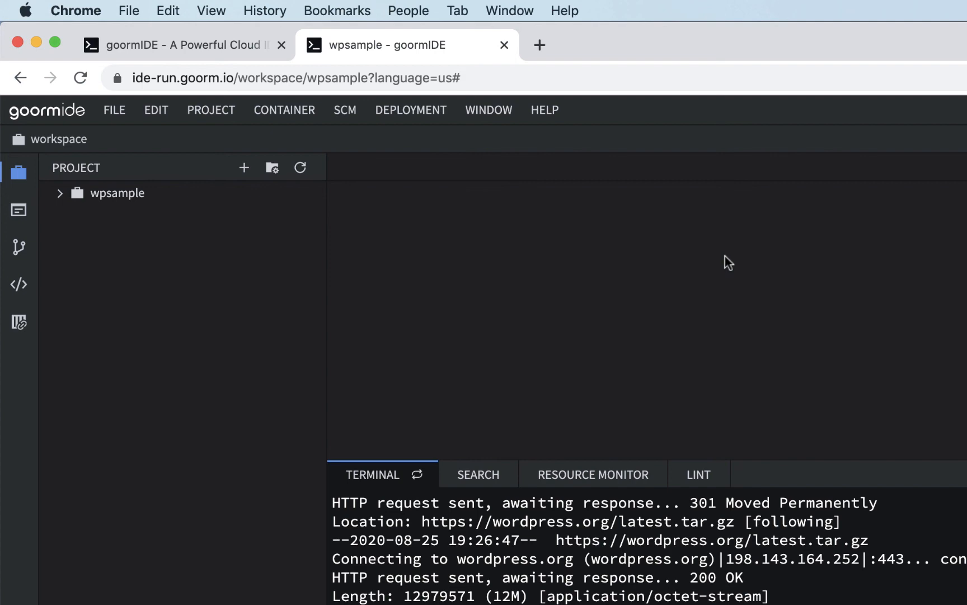